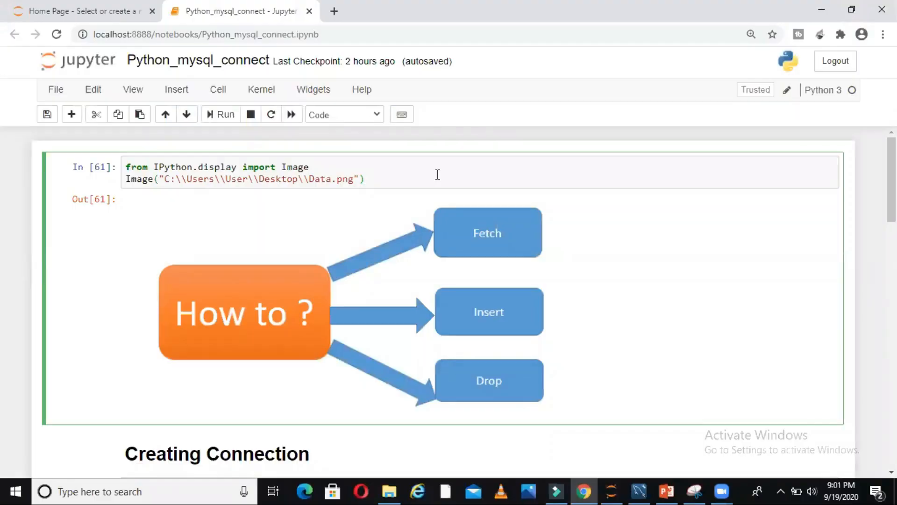
mouse_move(525, 270)
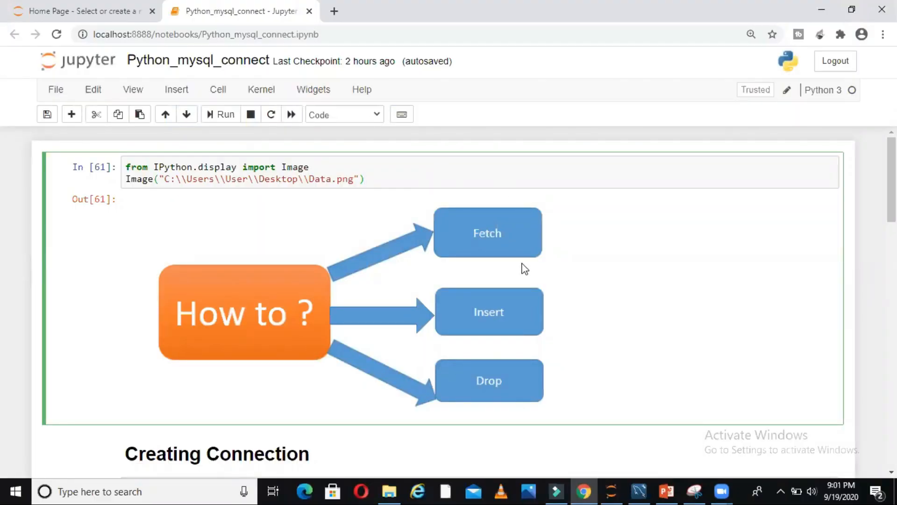
mouse_move(446, 221)
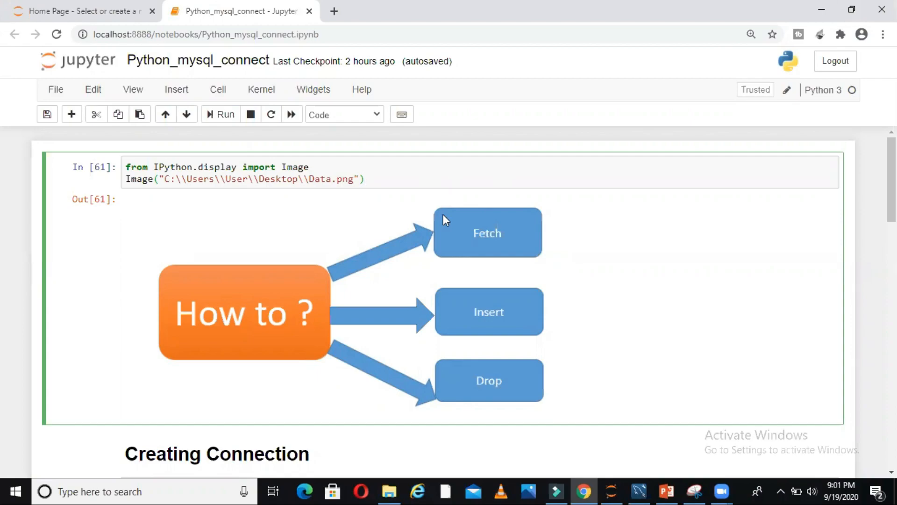
mouse_move(559, 308)
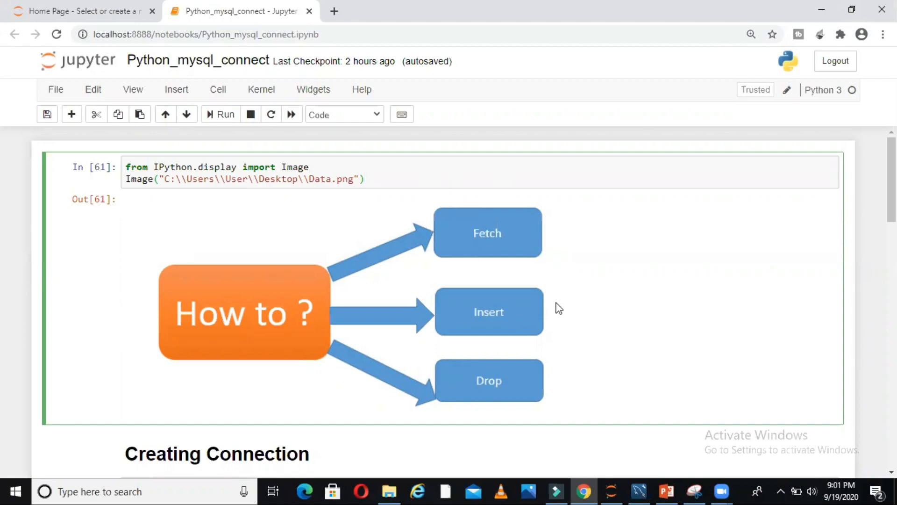
Step: Scroll past the How-to diagram down to the Creating Connection cell importing mysql.connector
left_click(365, 178)
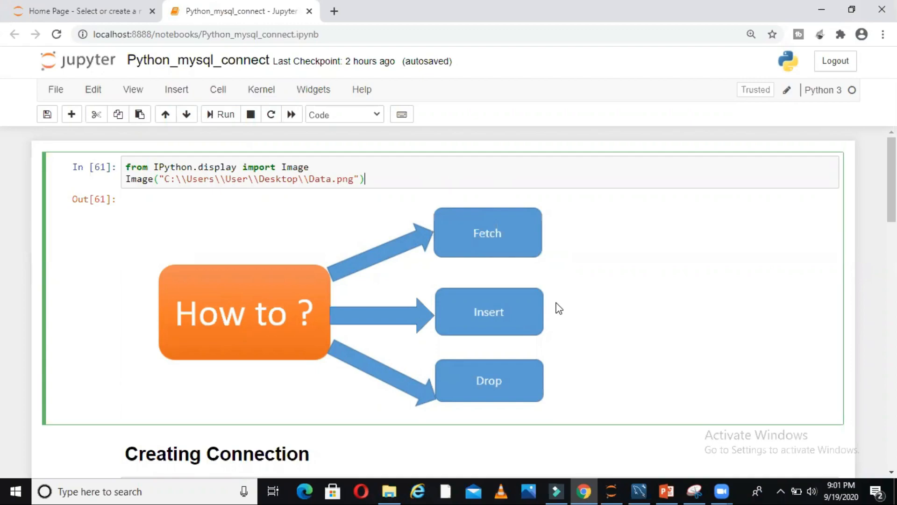
mouse_move(579, 392)
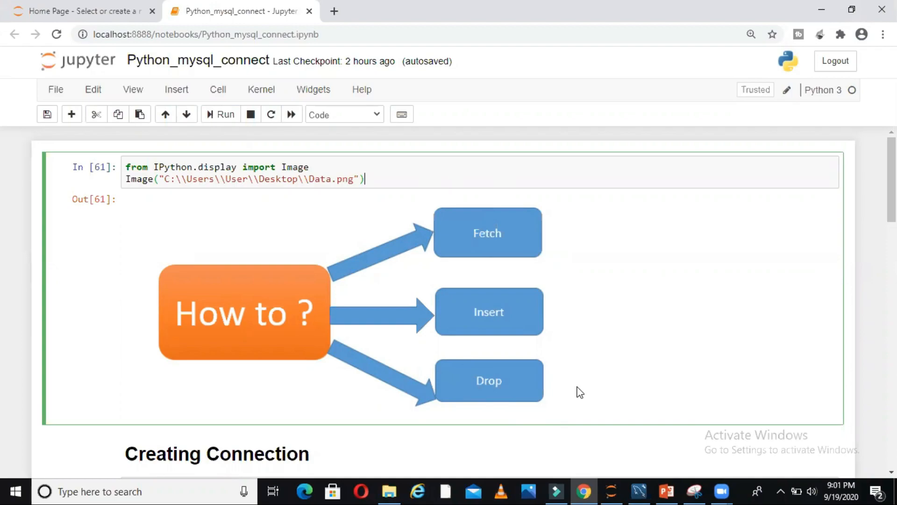
mouse_move(831, 245)
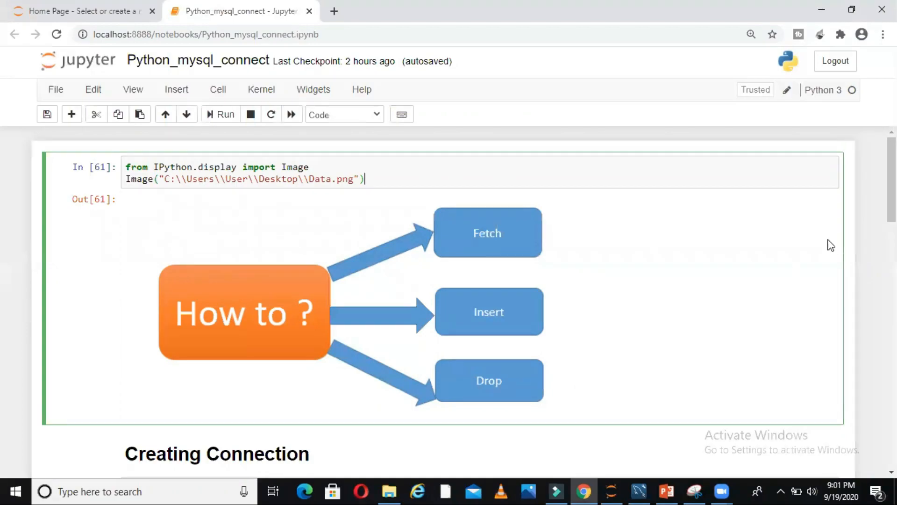
scroll("down", 3)
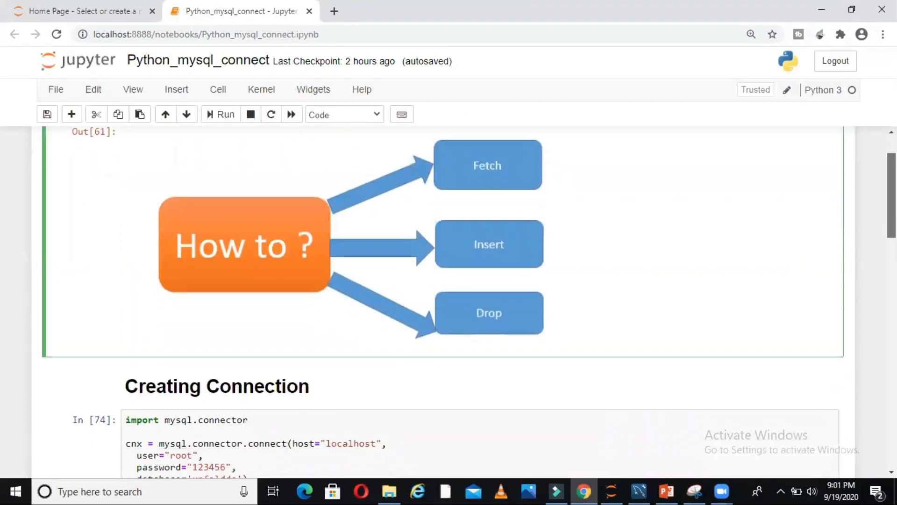
scroll("down", 3)
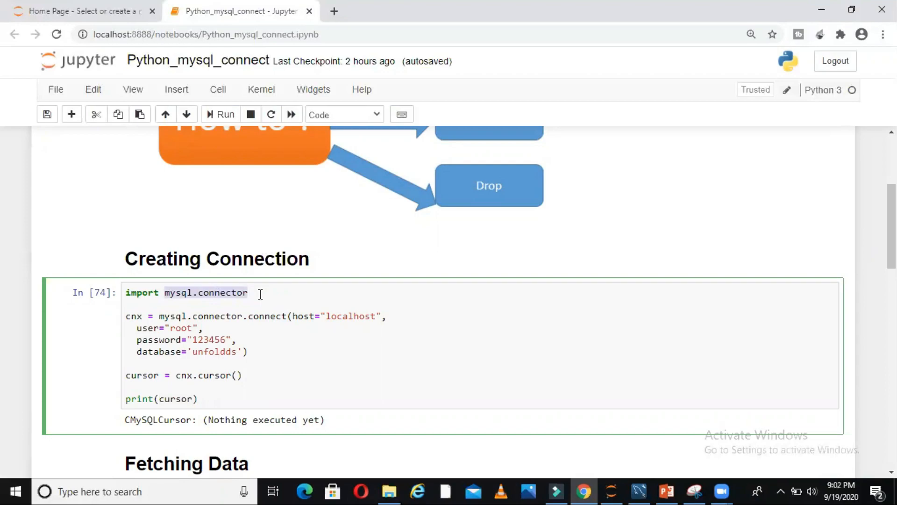
mouse_move(638, 491)
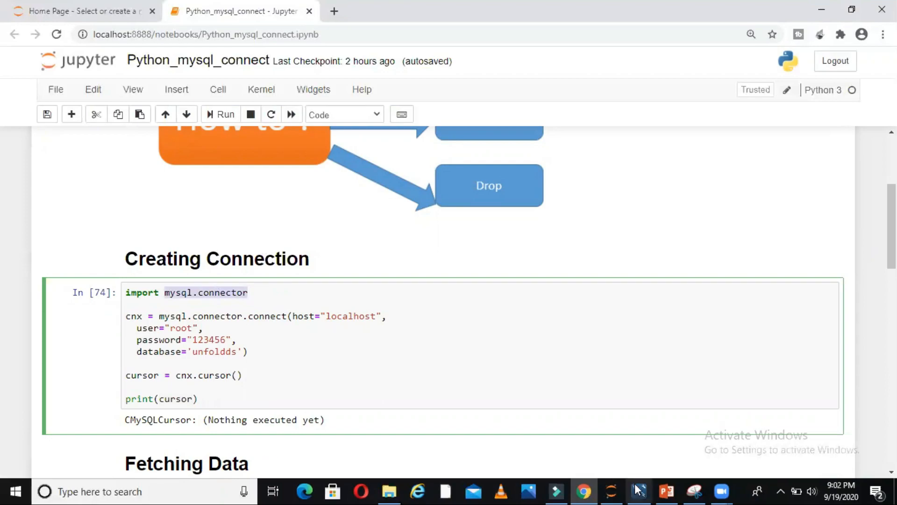
Step: Switch to MySQL Workbench showing SELECT * FROM unfoldds.studenttable with its four rows
left_click(639, 491)
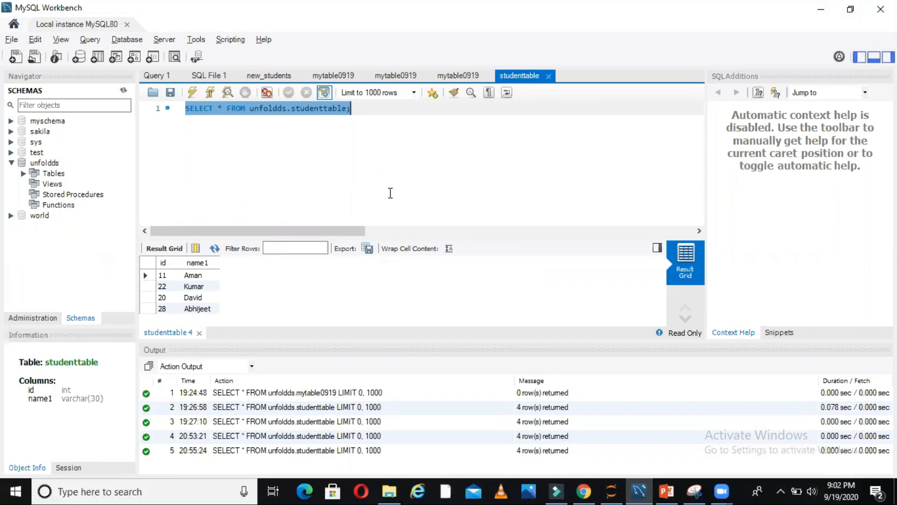
mouse_move(325, 111)
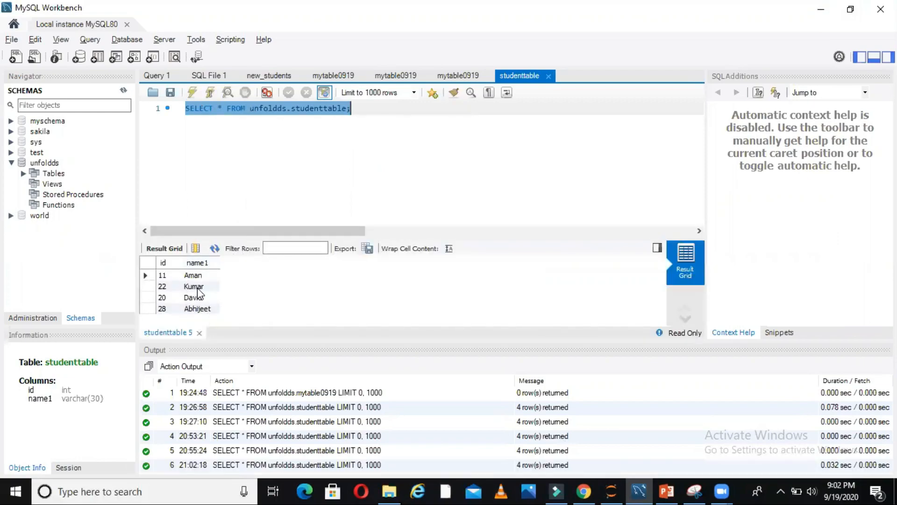
mouse_move(337, 176)
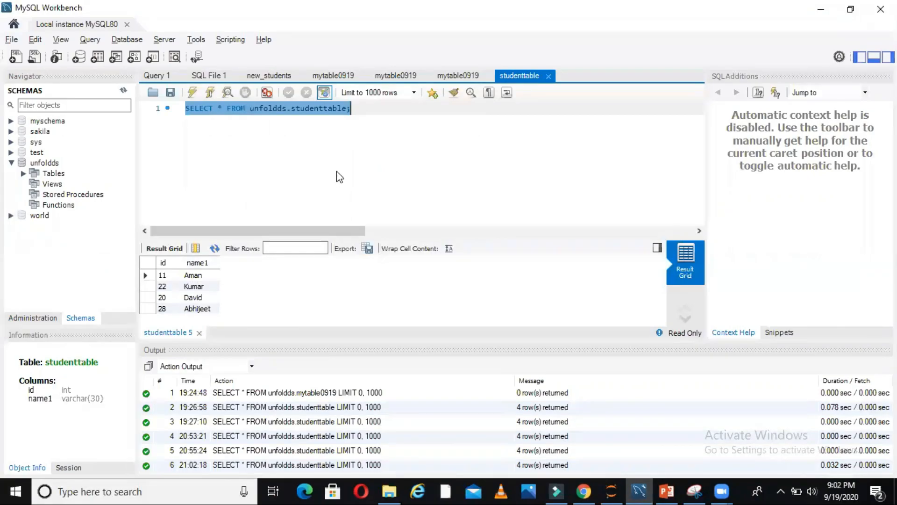
mouse_move(583, 491)
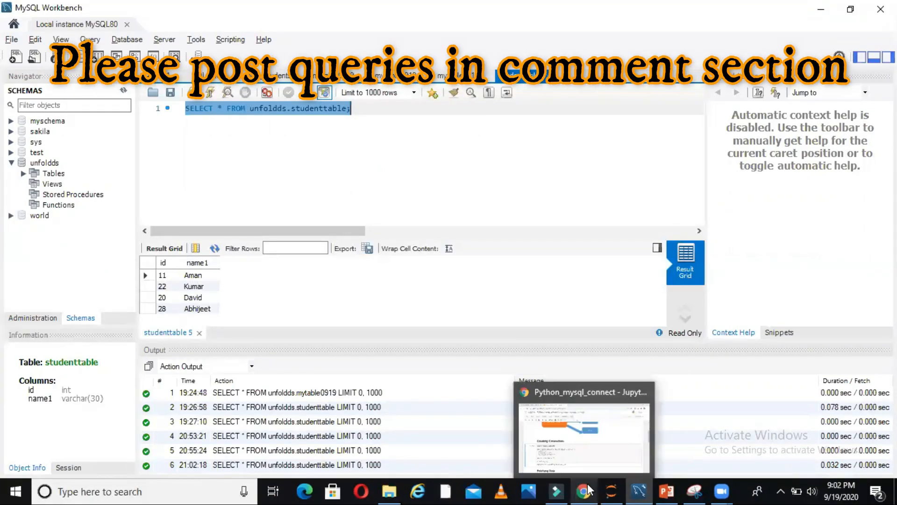
mouse_move(583, 491)
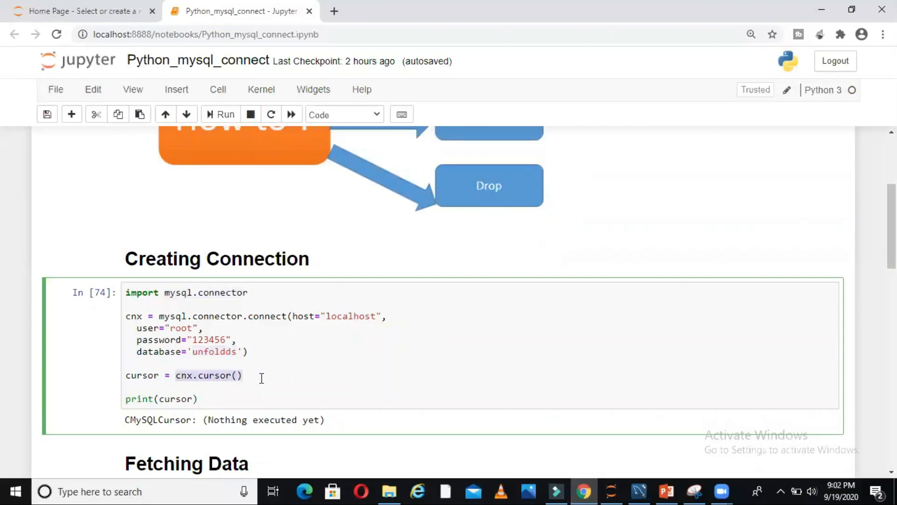
mouse_move(248, 378)
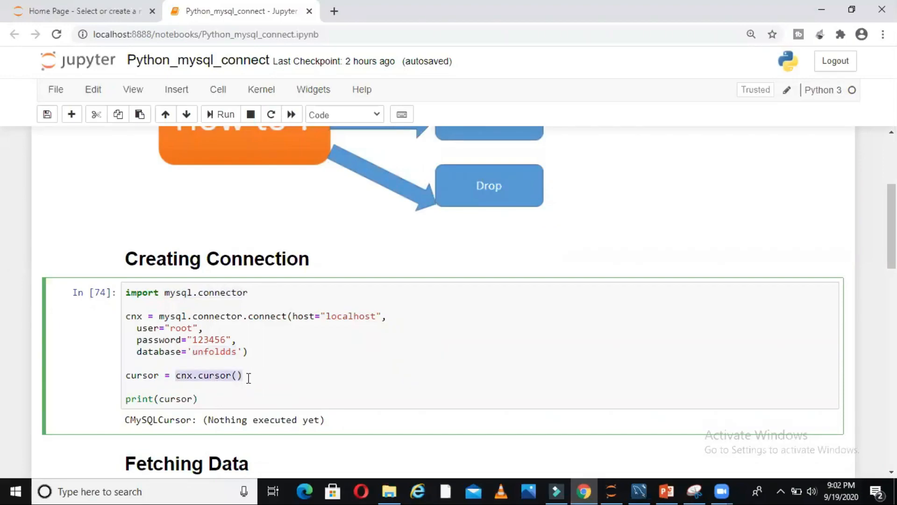
Step: Highlight the cnx.cursor() line in the connection cell, then move down to Fetching Data
left_click(150, 376)
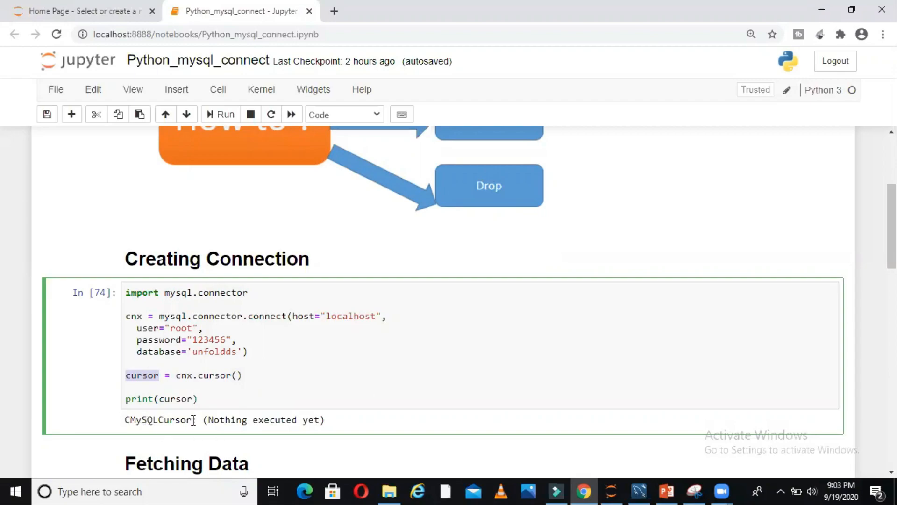
double_click(260, 420)
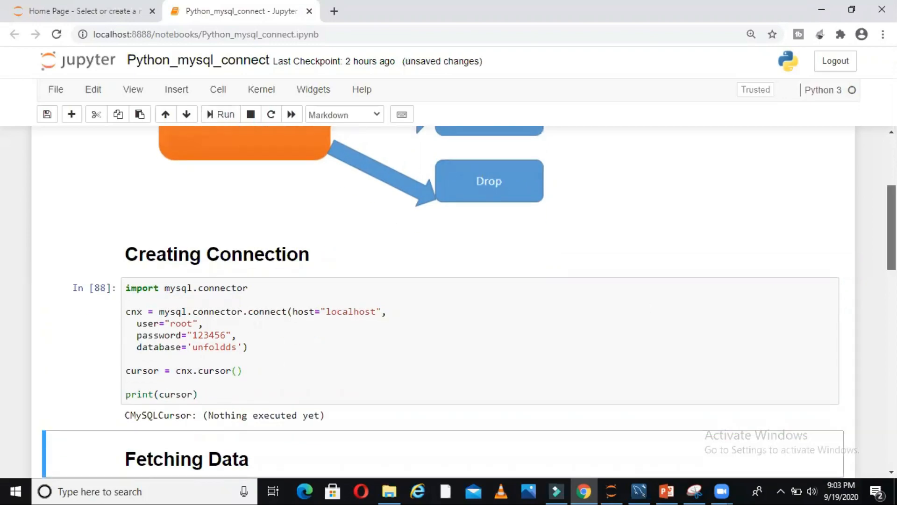
scroll("down", 3)
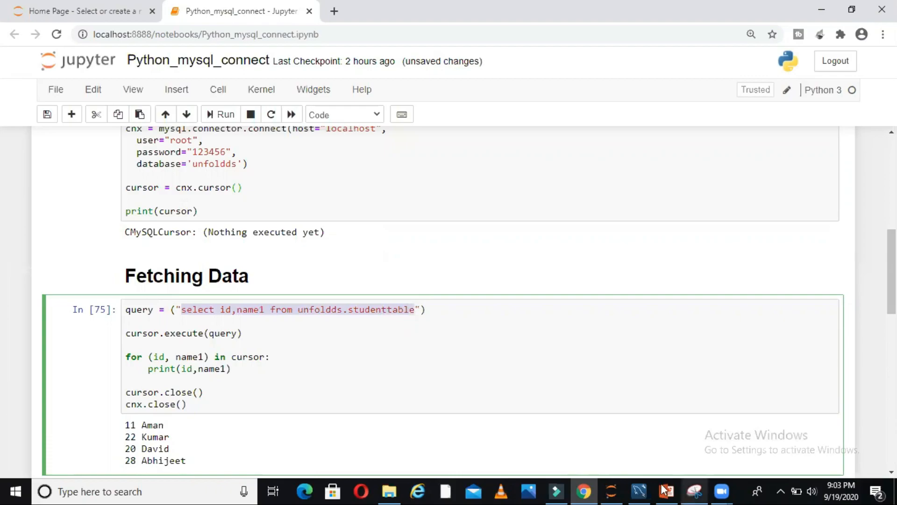
Step: In MySQL Workbench run select id,name1 from unfoldds.studenttable; and return to the notebook
left_click(637, 491)
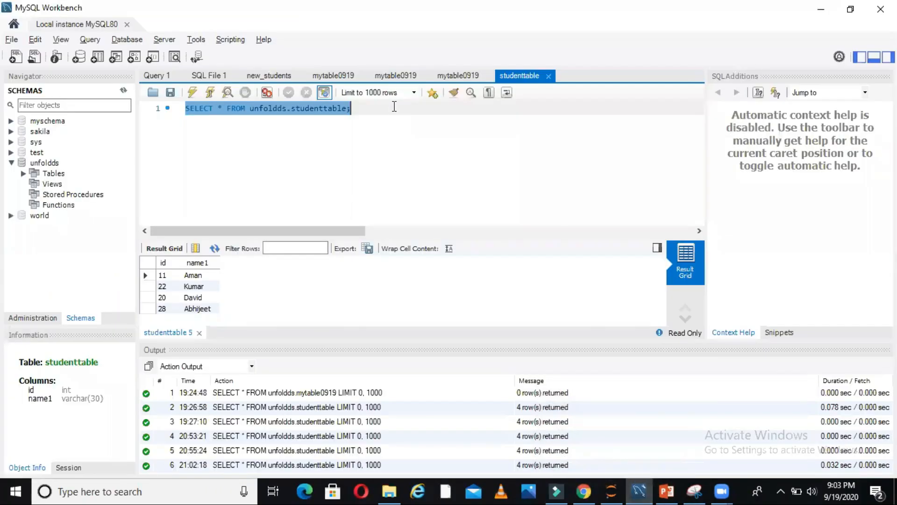
type("select id,name1 from unfoldds.studenttable")
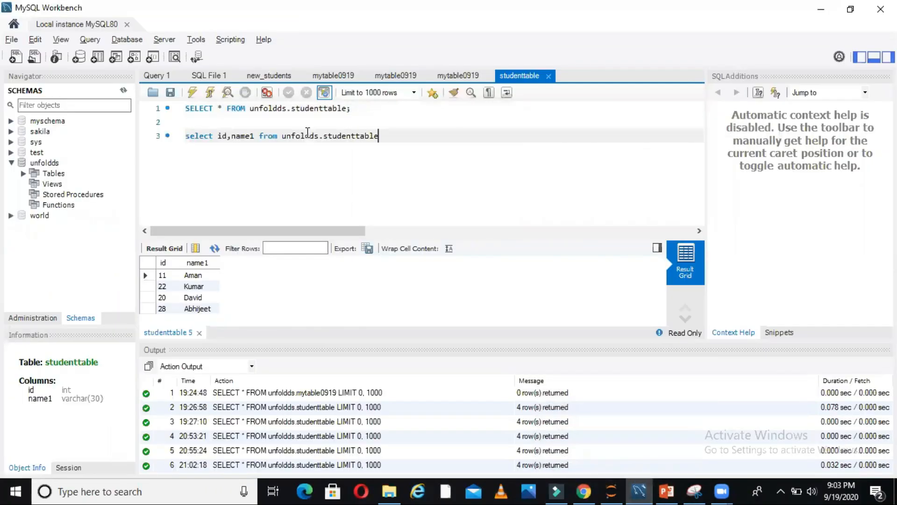
type(";")
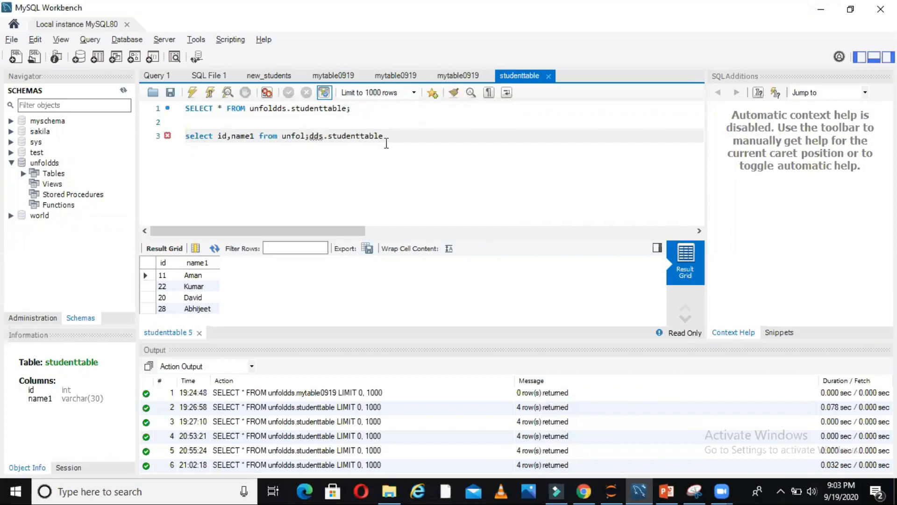
key("Backspace")
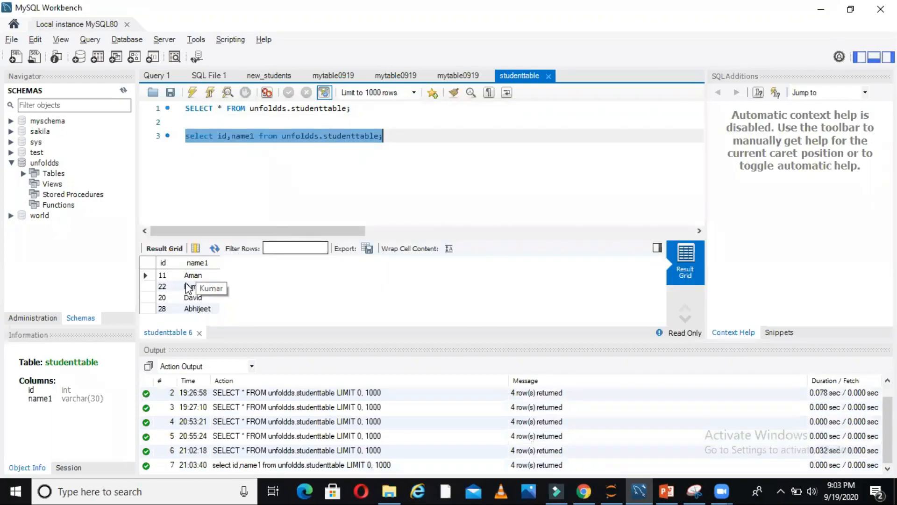
mouse_move(288, 210)
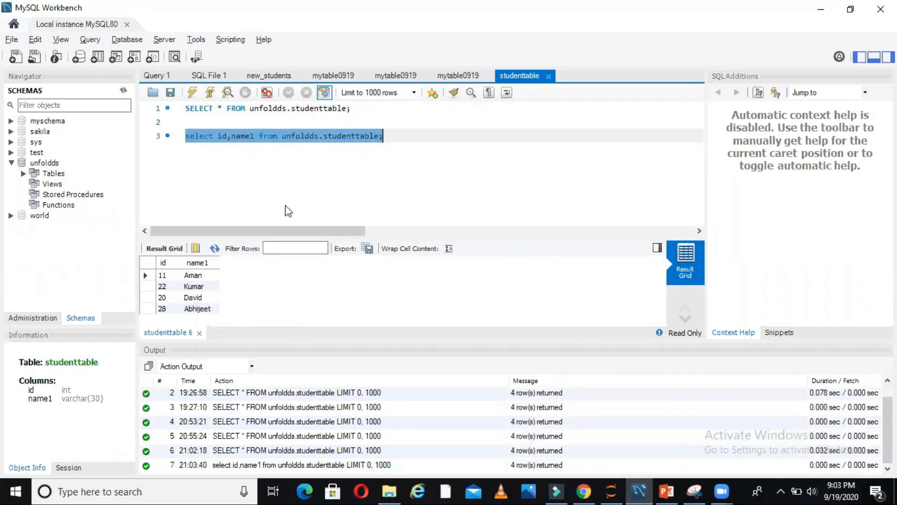
left_click(583, 491)
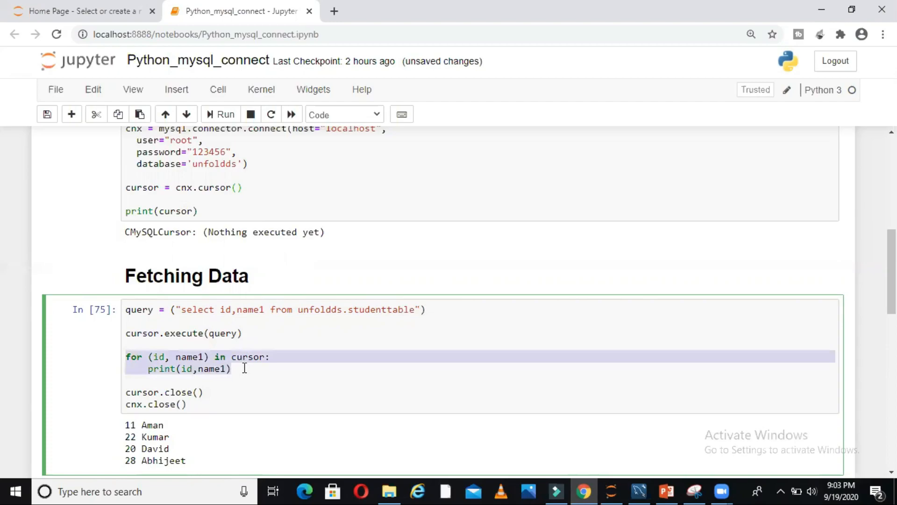
mouse_move(247, 352)
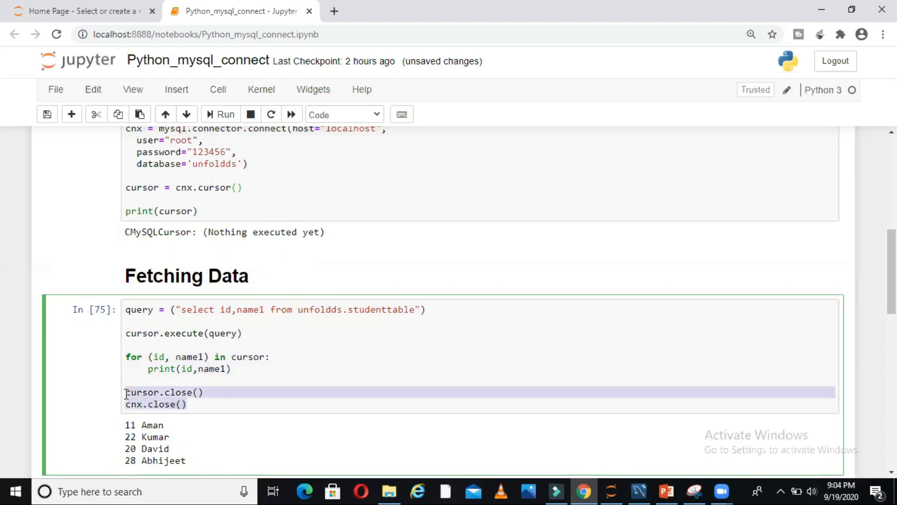
Step: Rerun the Fetching Data cell, printing ids and names for Aman, Kumar, David and Abhijeet
left_click(221, 114)
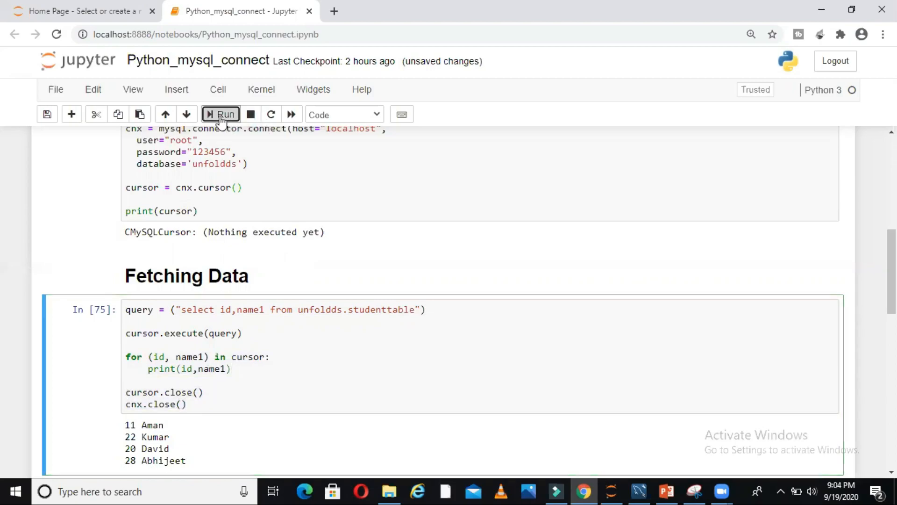
left_click(221, 115)
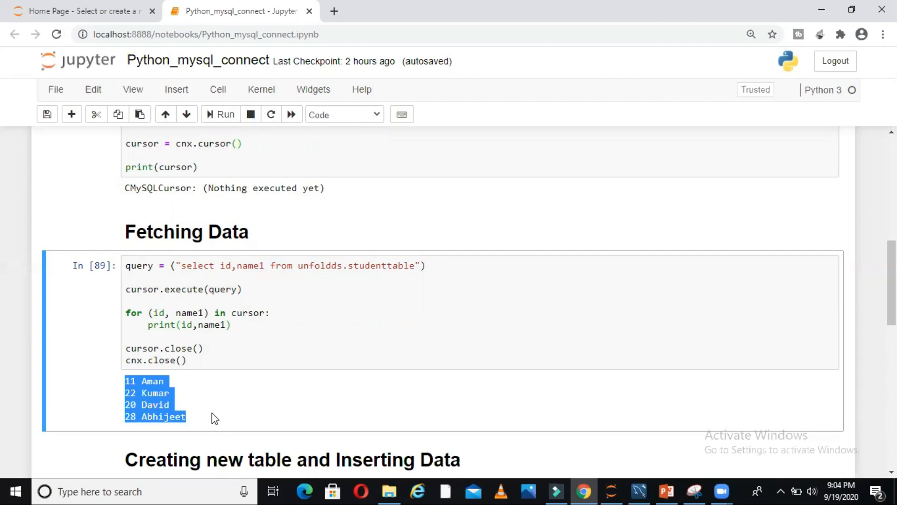
left_click(629, 301)
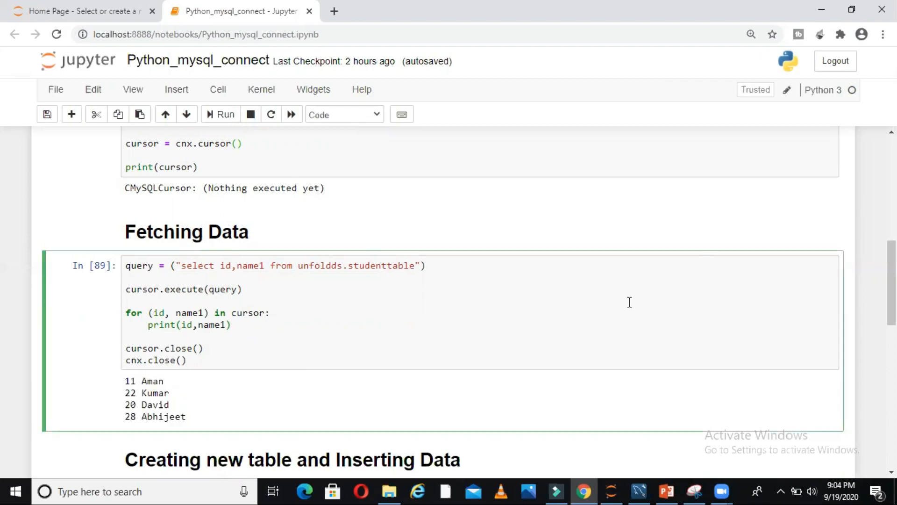
left_click(128, 300)
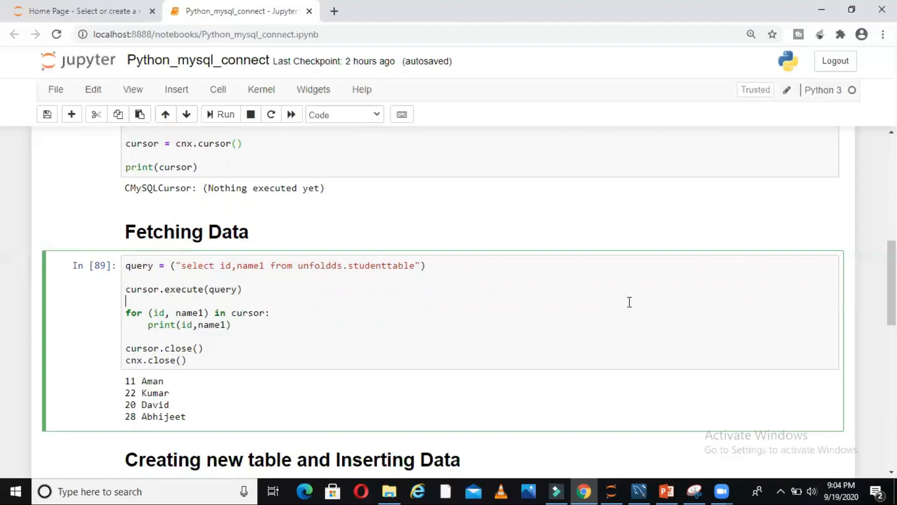
scroll("down", 3)
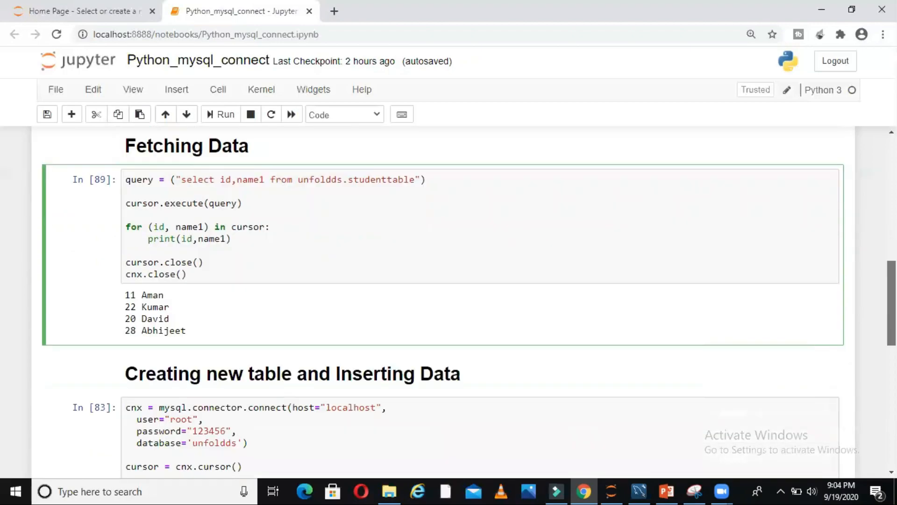
Step: Run the CREATE TABLE cell making mytable0919 with name and location columns
scroll("down", 3)
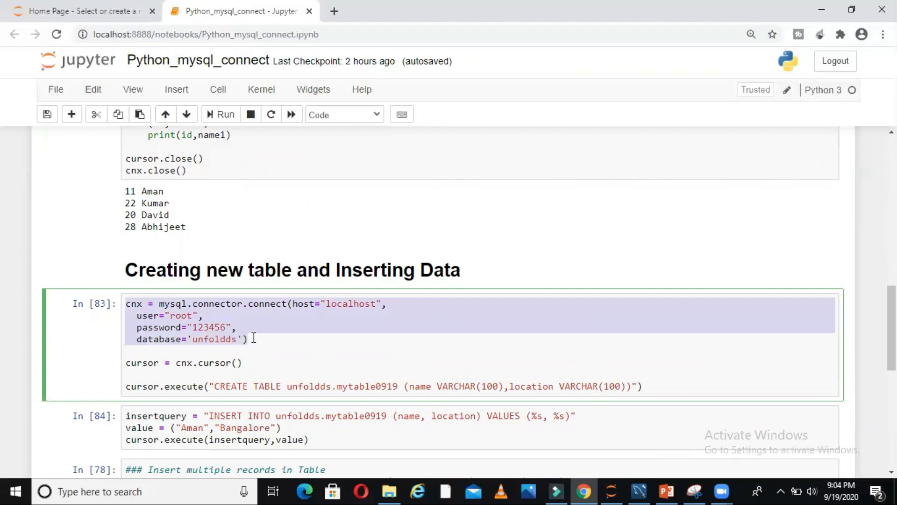
left_click(150, 362)
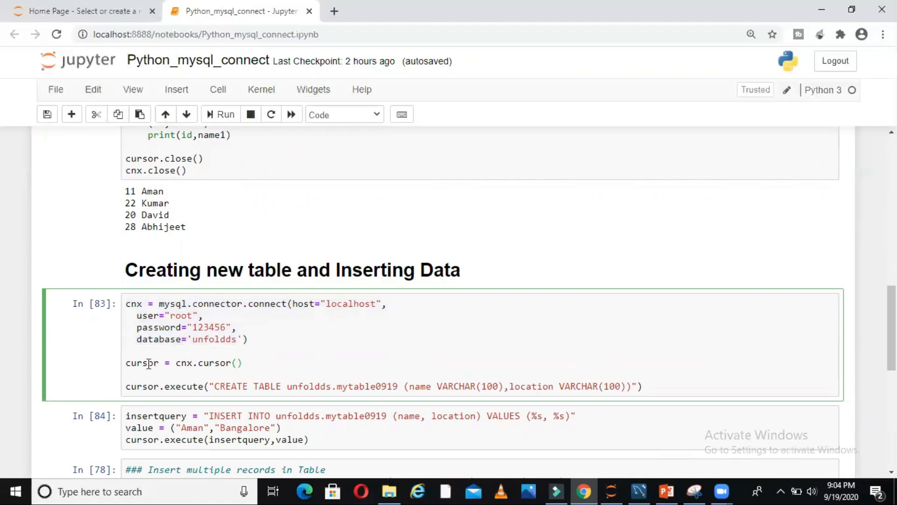
left_click(243, 363)
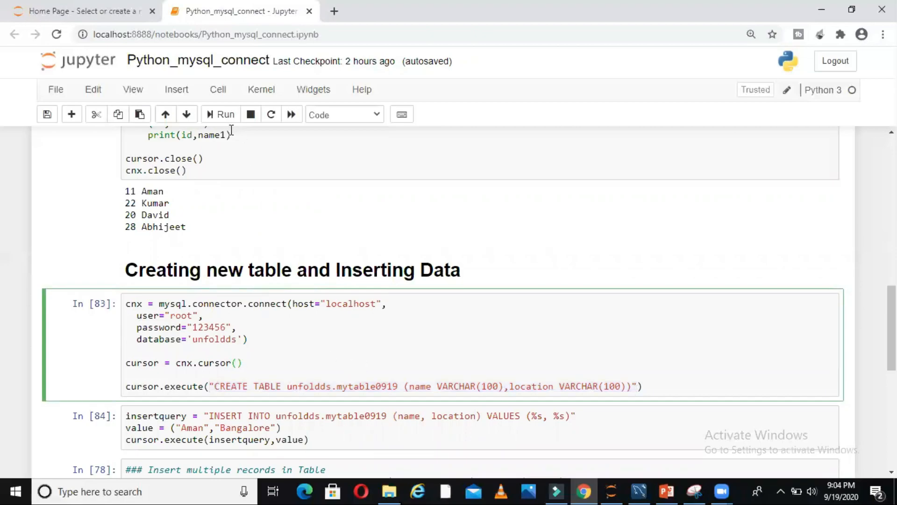
left_click(220, 114)
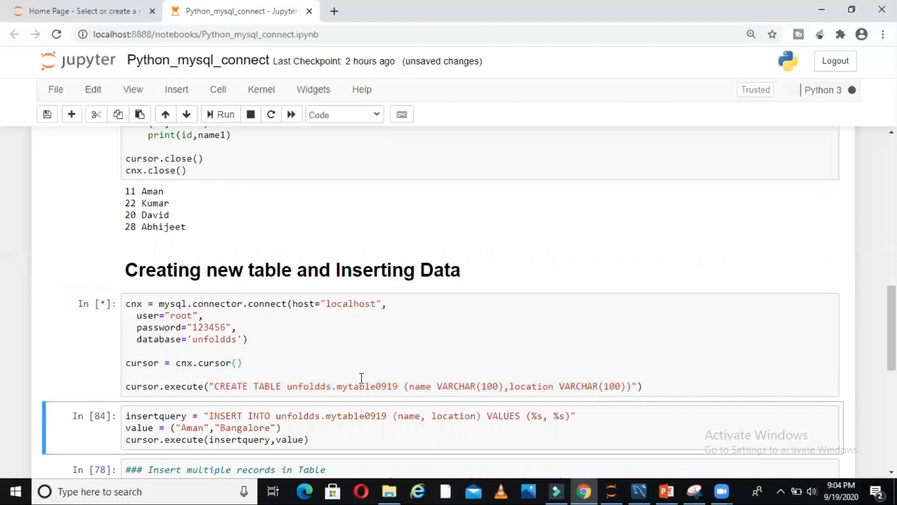
left_click(219, 114)
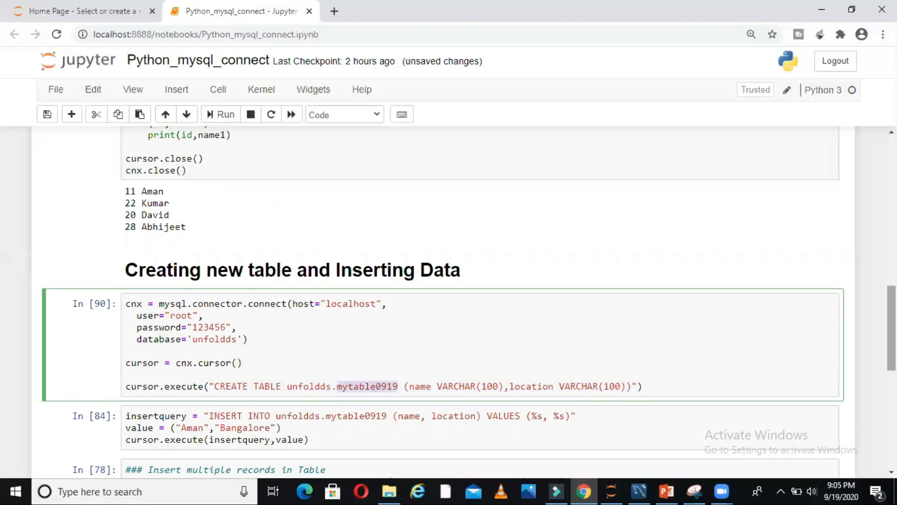
scroll("down", 3)
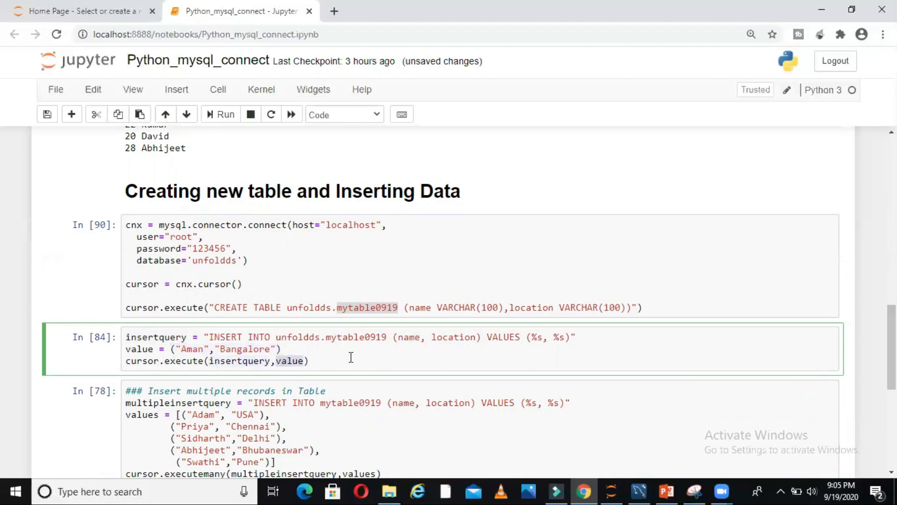
Step: Run the INSERT INTO cell adding the single record Aman, Bangalore to mytable0919
left_click(220, 115)
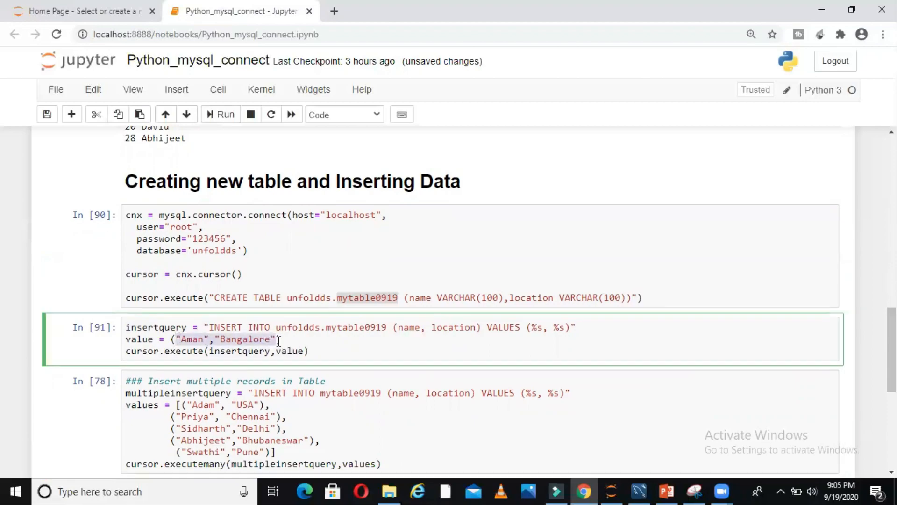
left_click(358, 297)
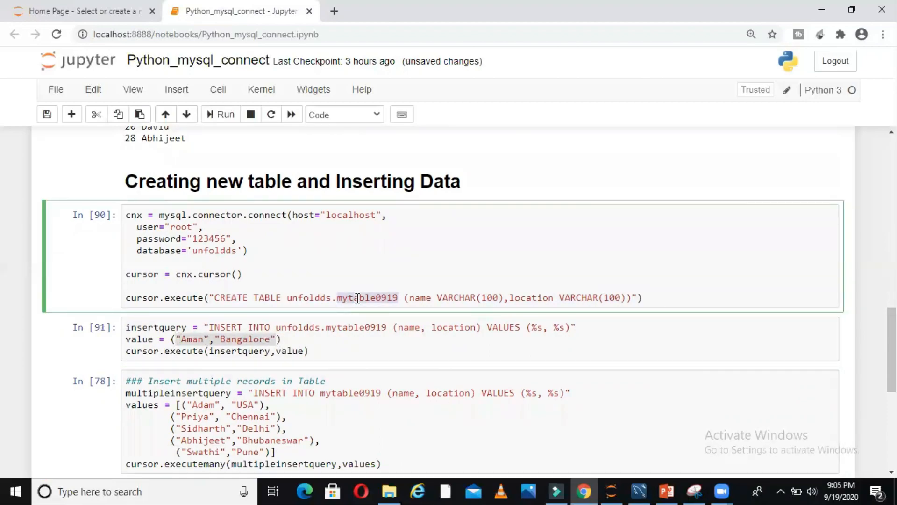
left_click(306, 351)
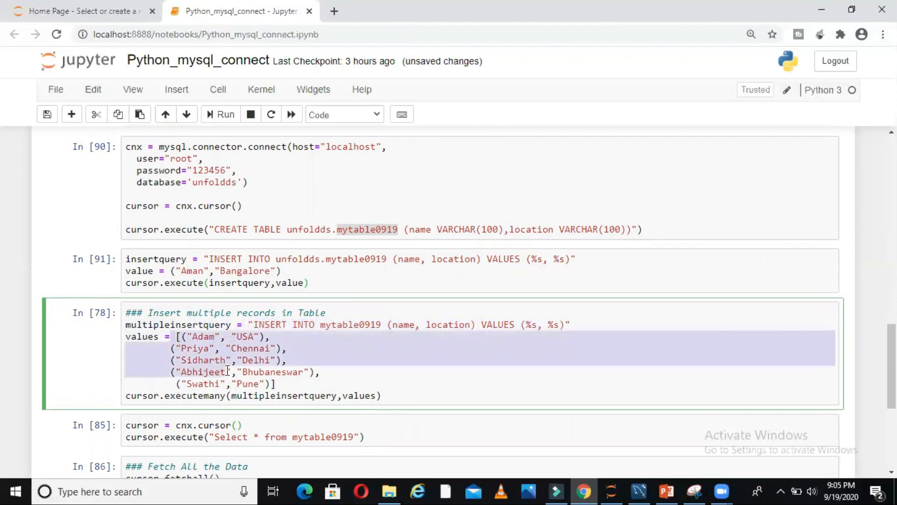
Step: Run the executemany cell inserting Adam, Priya, Sidharth, Abhijeet and Swathi into mytable0919
left_click(280, 383)
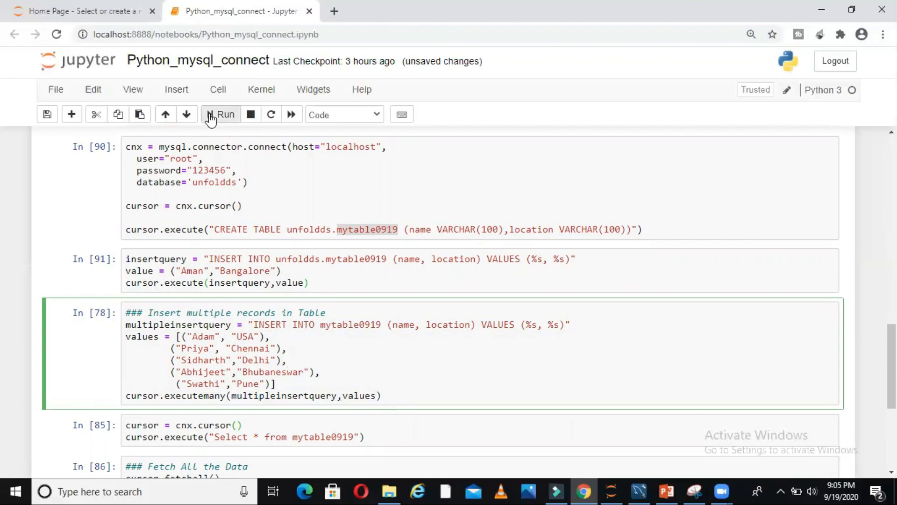
left_click(220, 115)
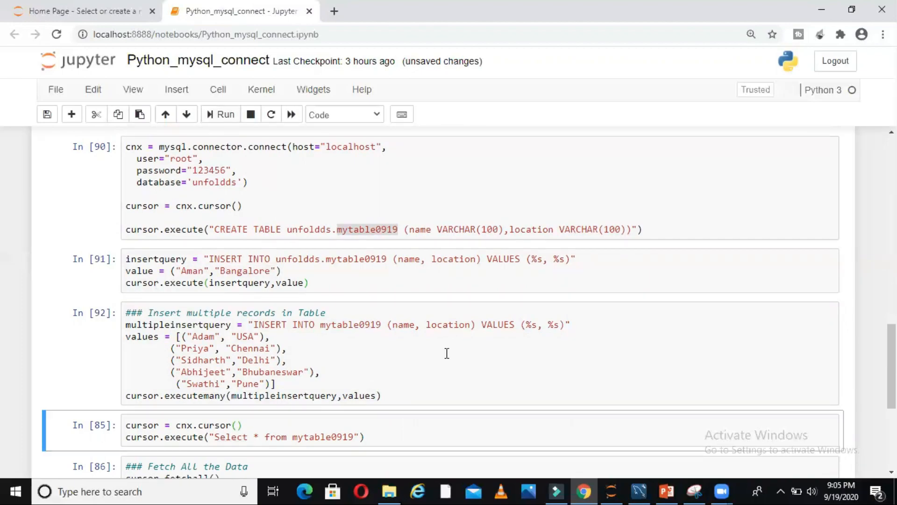
mouse_move(196, 312)
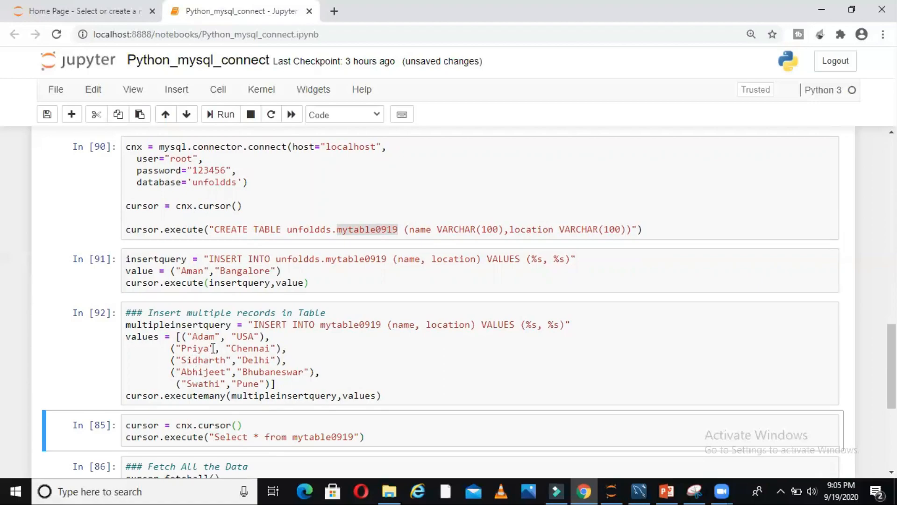
mouse_move(652, 311)
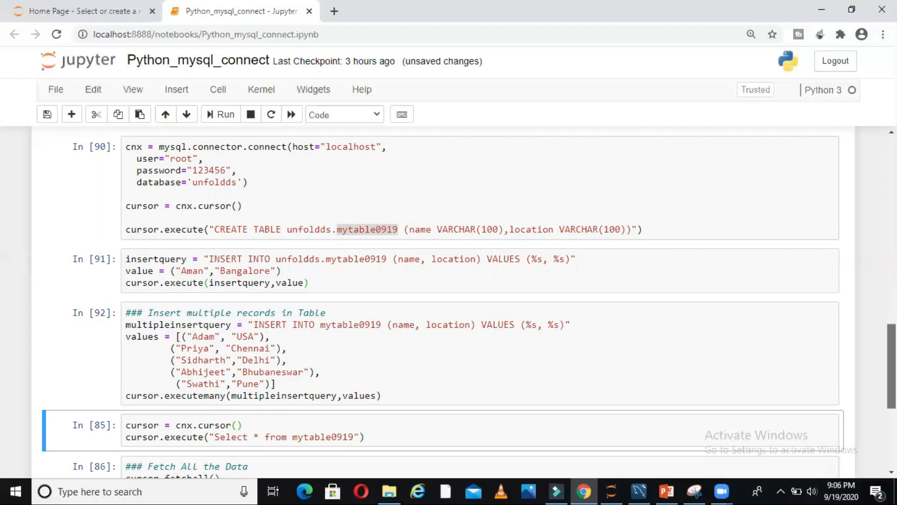
Step: Comment out cursor = cnx.cursor() with # and rerun the select * from mytable0919 cell
scroll("down", 3)
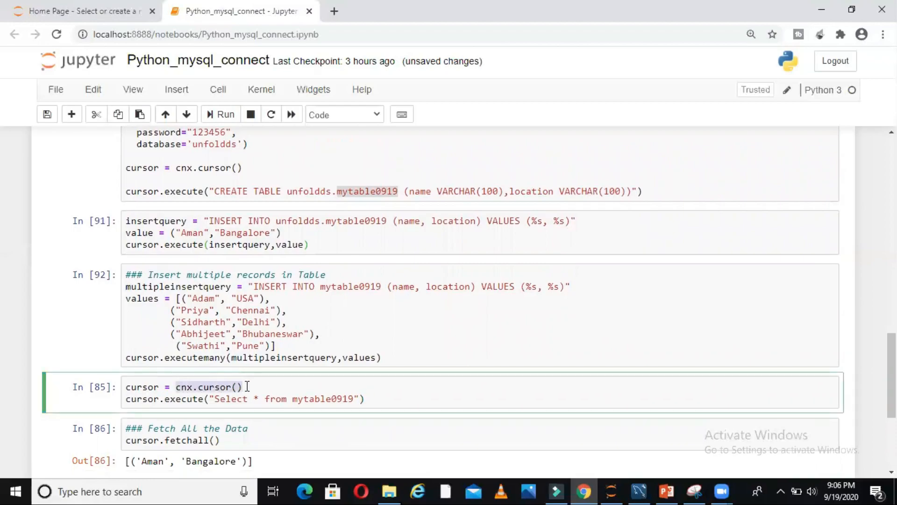
key("ctrl+s")
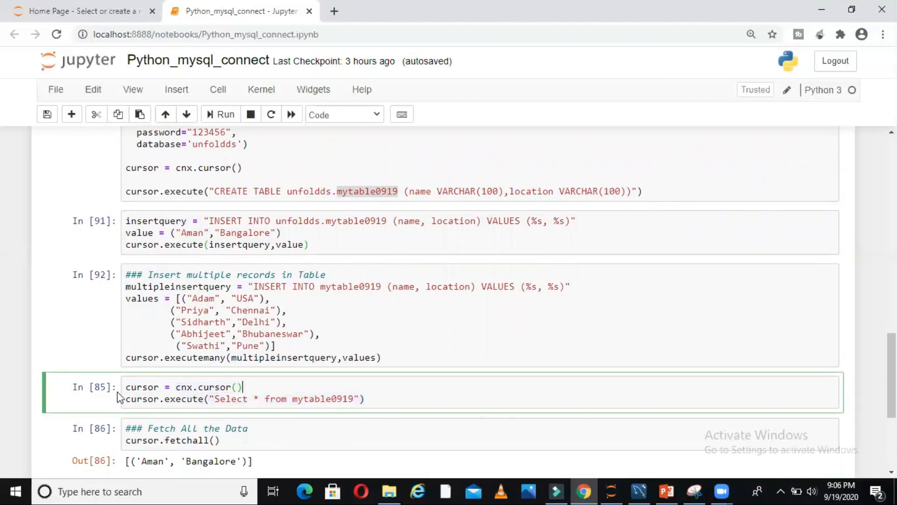
left_click(128, 387)
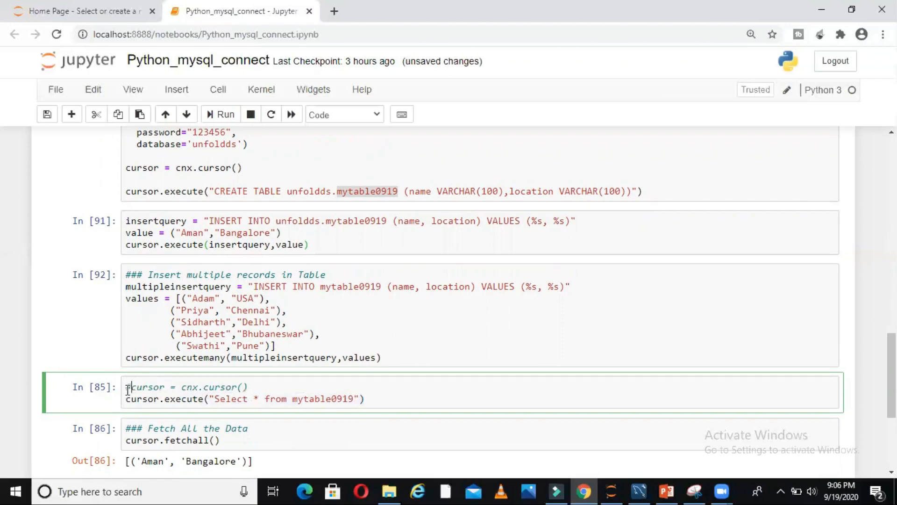
type("#")
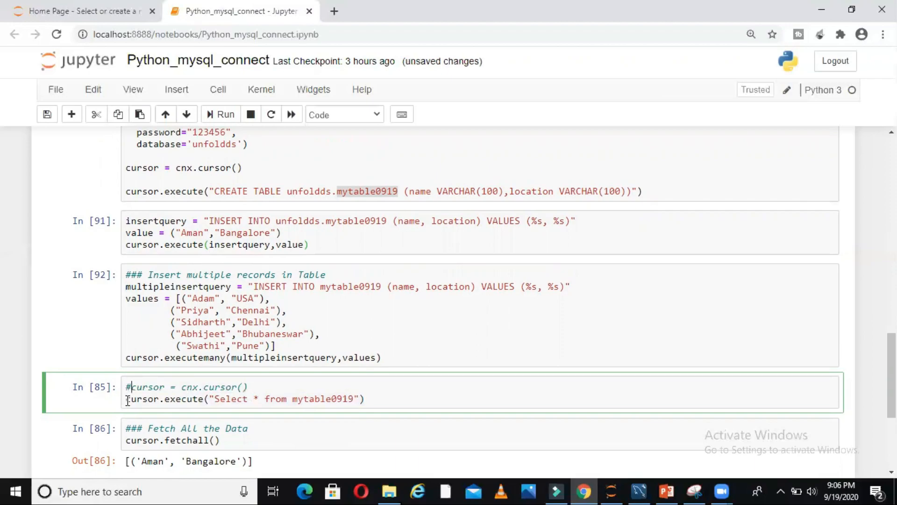
left_click(367, 398)
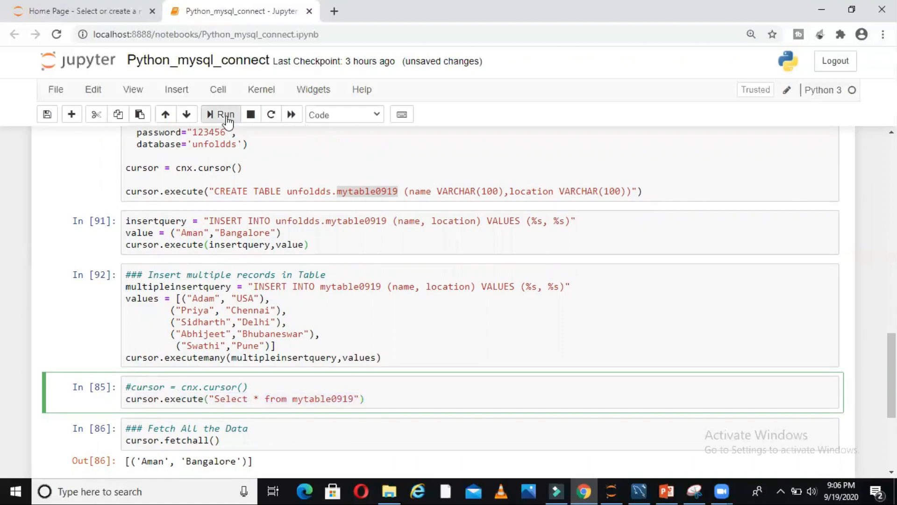
left_click(219, 115)
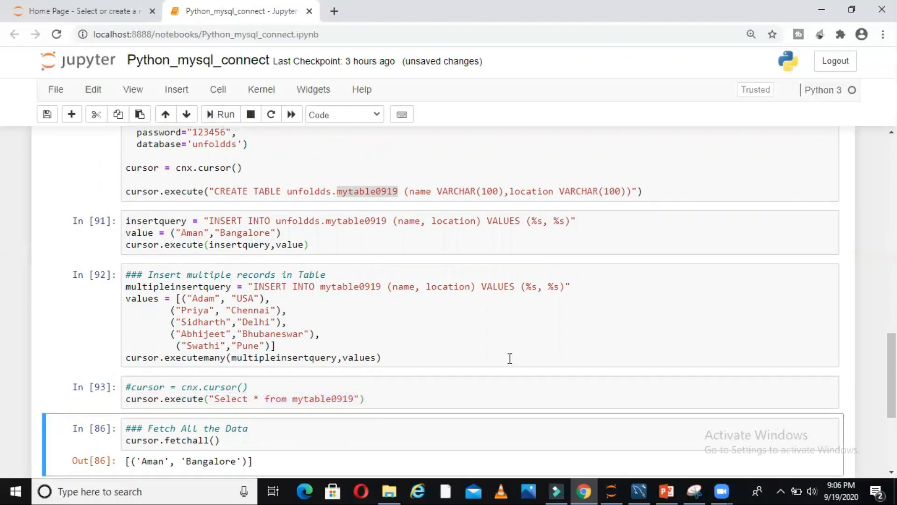
scroll("down", 3)
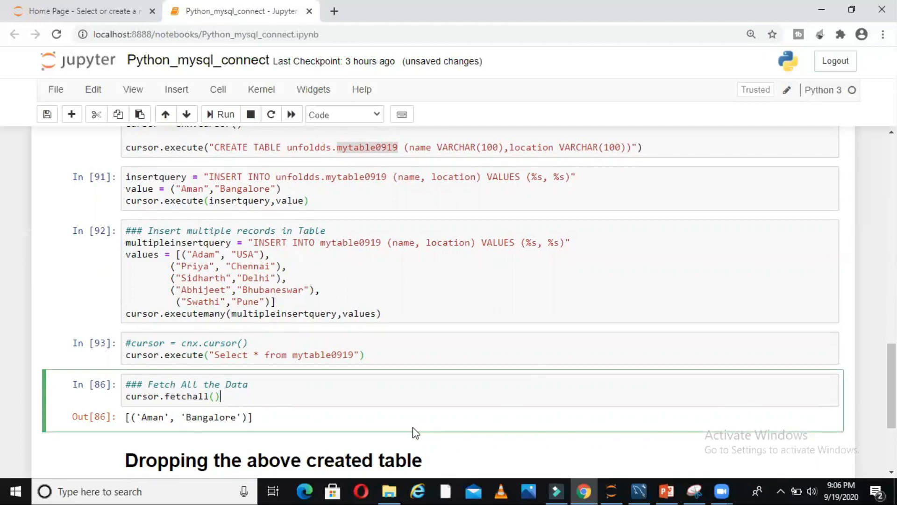
Step: Rerun cursor.fetchall() to list all six records from Aman/Bangalore to Swathi/Pune
scroll("up", 3)
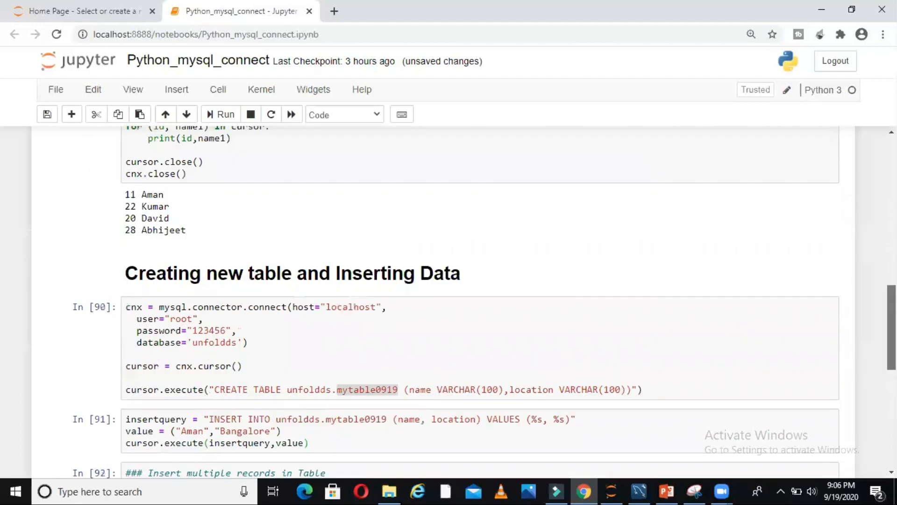
scroll("up", 3)
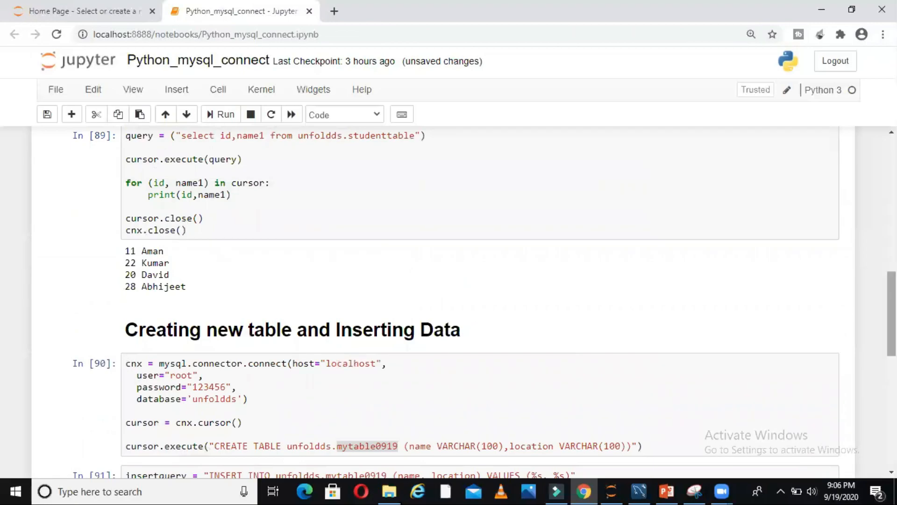
scroll("down", 3)
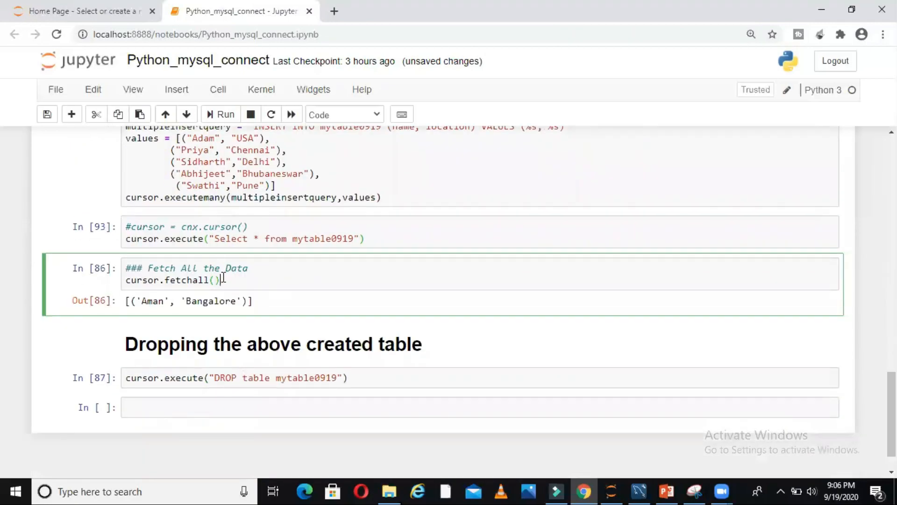
scroll("up", 3)
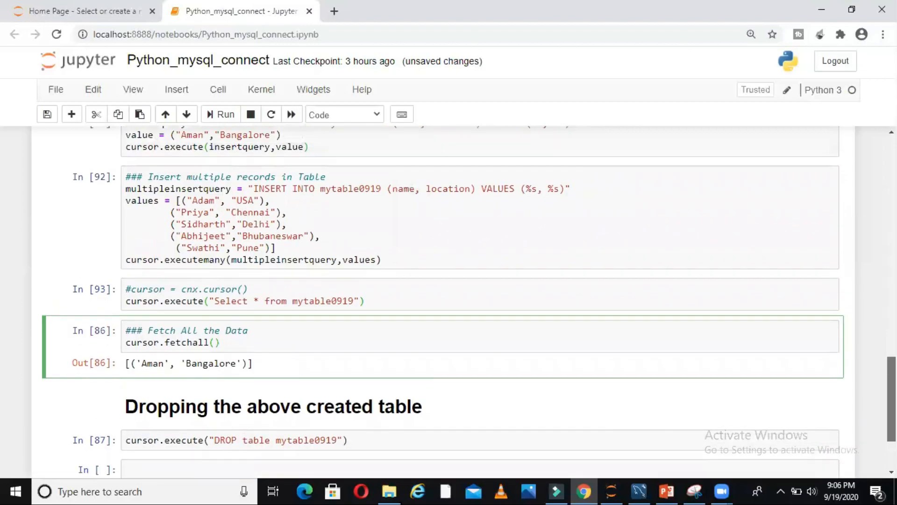
left_click(220, 114)
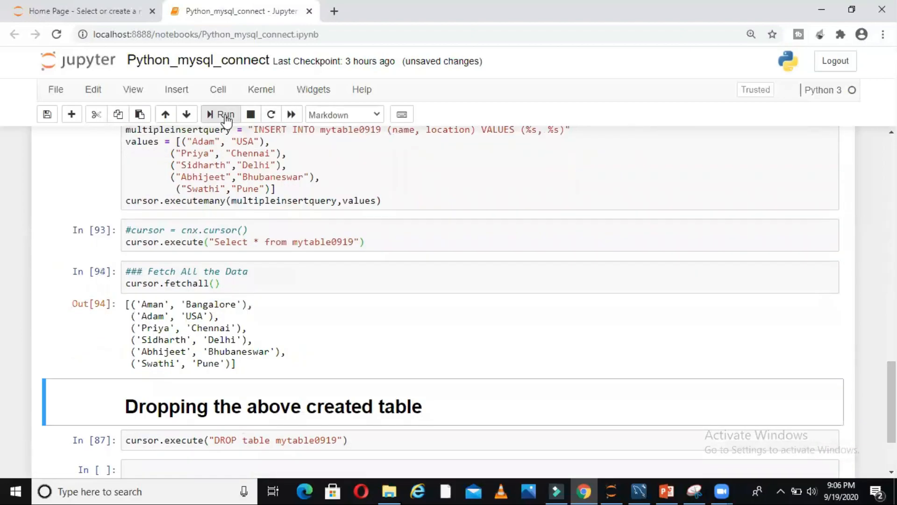
mouse_move(153, 359)
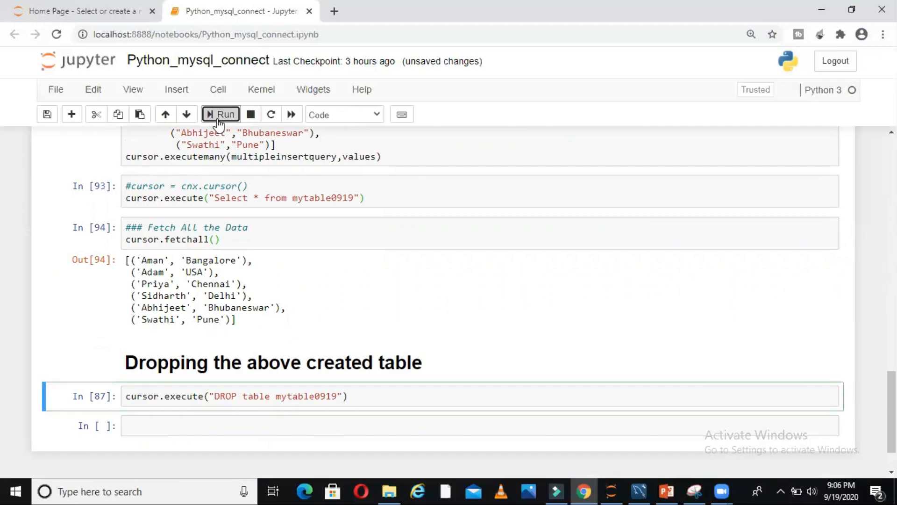
Step: Run DROP table mytable0919, then rerun the select cell to get the table-doesn't-exist ProgrammingError
left_click(220, 114)
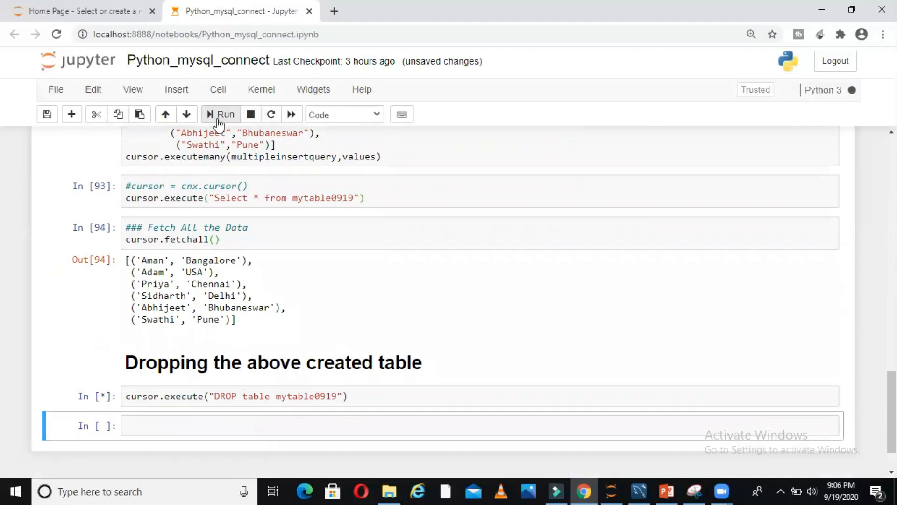
left_click(225, 114)
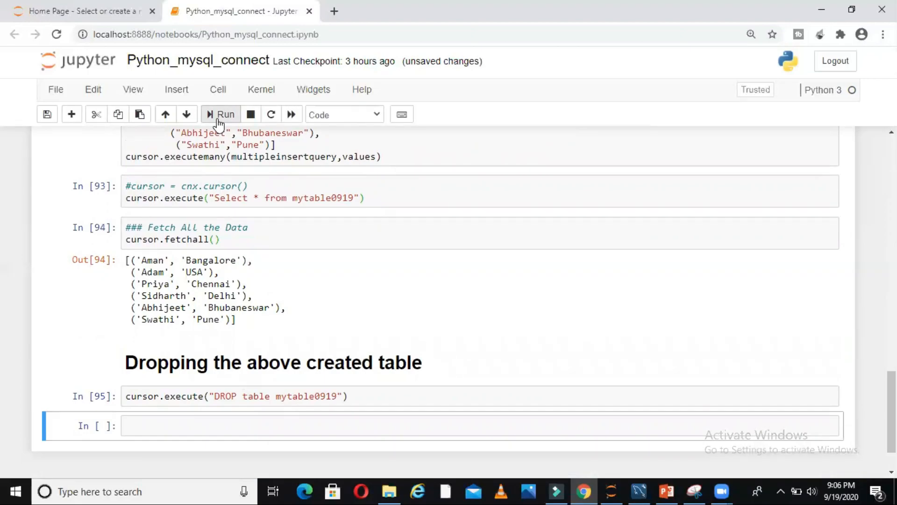
left_click(252, 186)
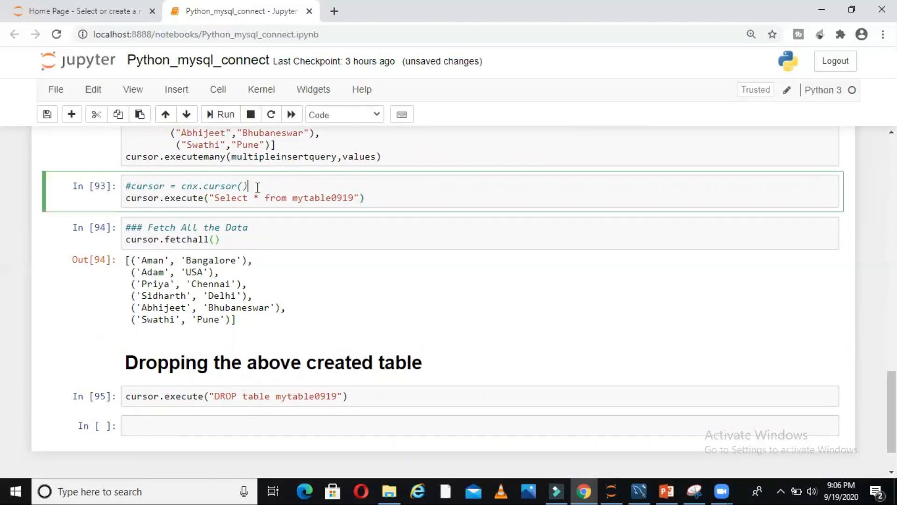
mouse_move(289, 198)
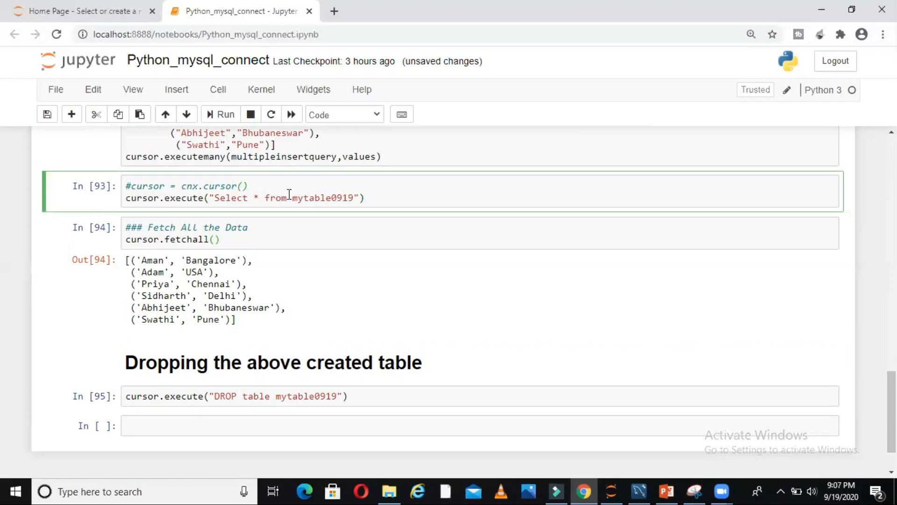
left_click(220, 114)
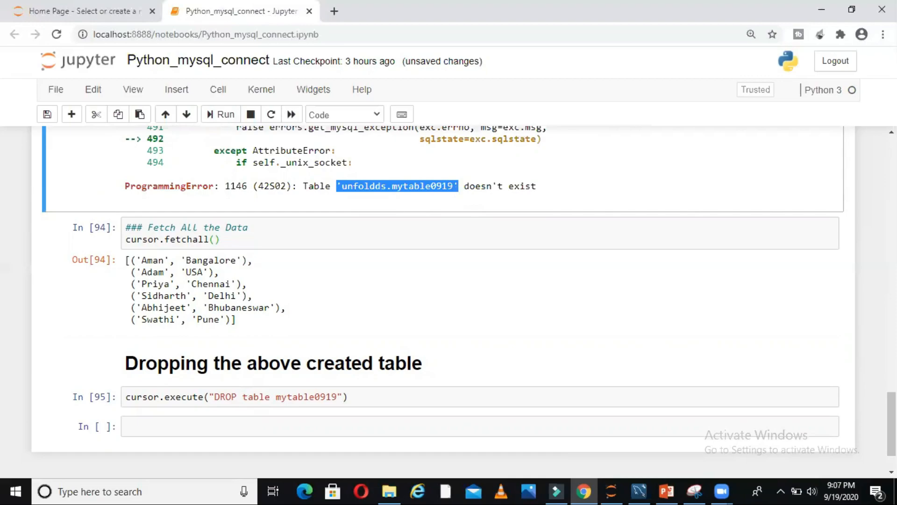
scroll("up", 3)
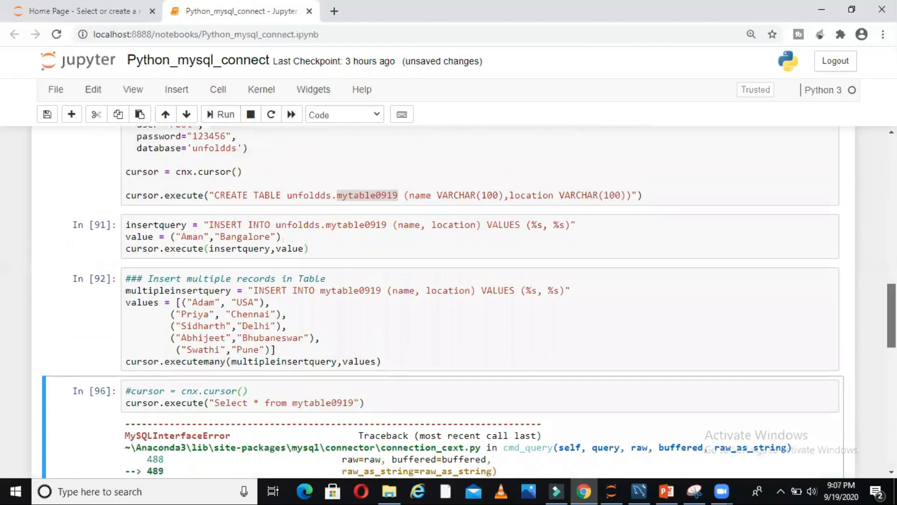
Step: Recreate mytable0919 and insert the single record Yourname/Yourlocation
scroll("up", 3)
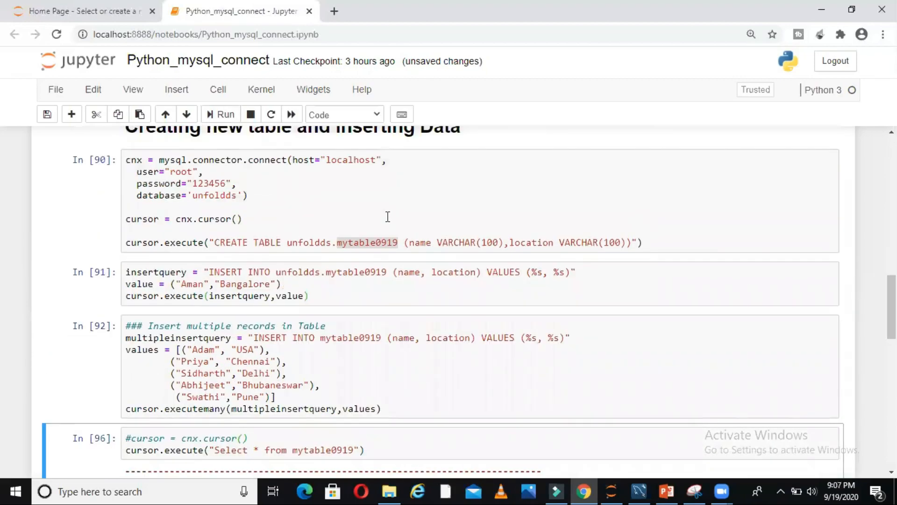
left_click(220, 114)
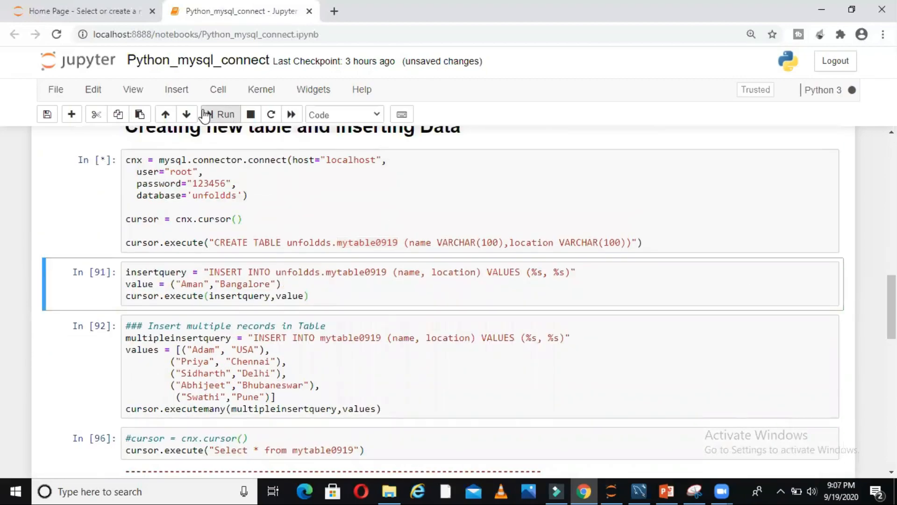
left_click(224, 115)
type("Yourname")
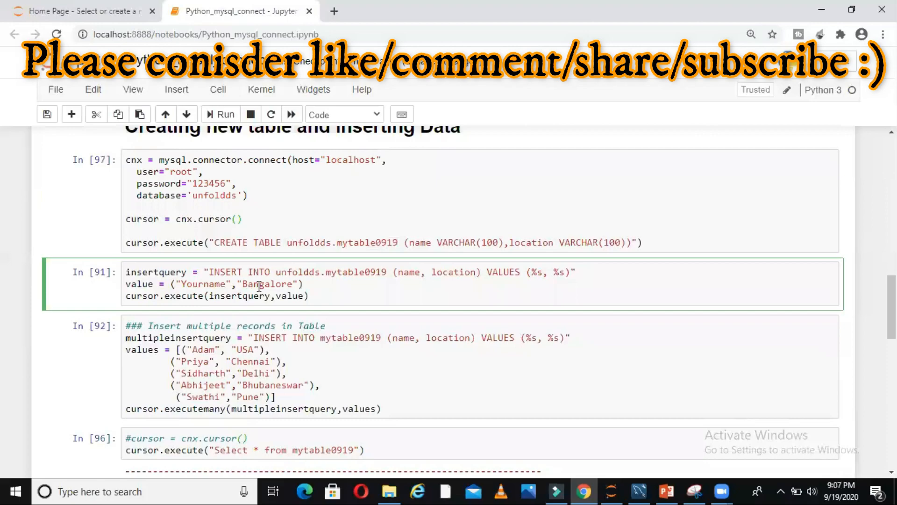
type("Yourlocation")
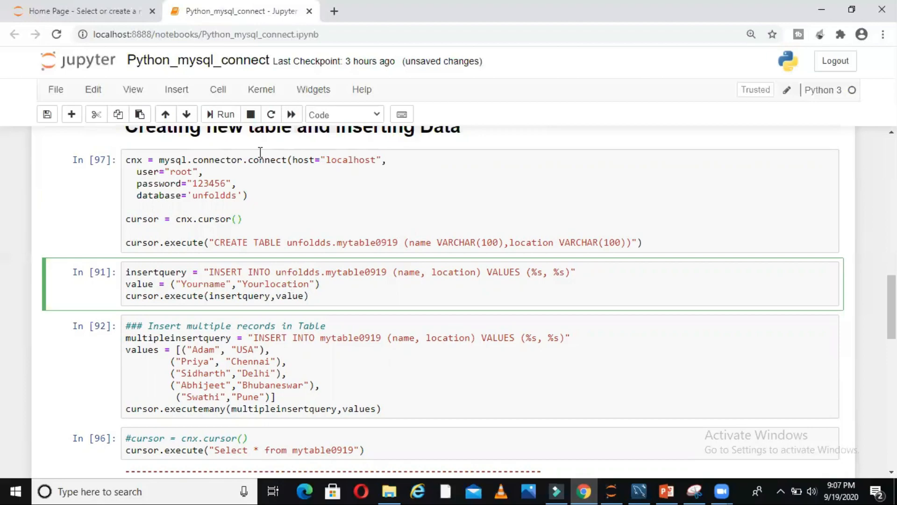
left_click(219, 114)
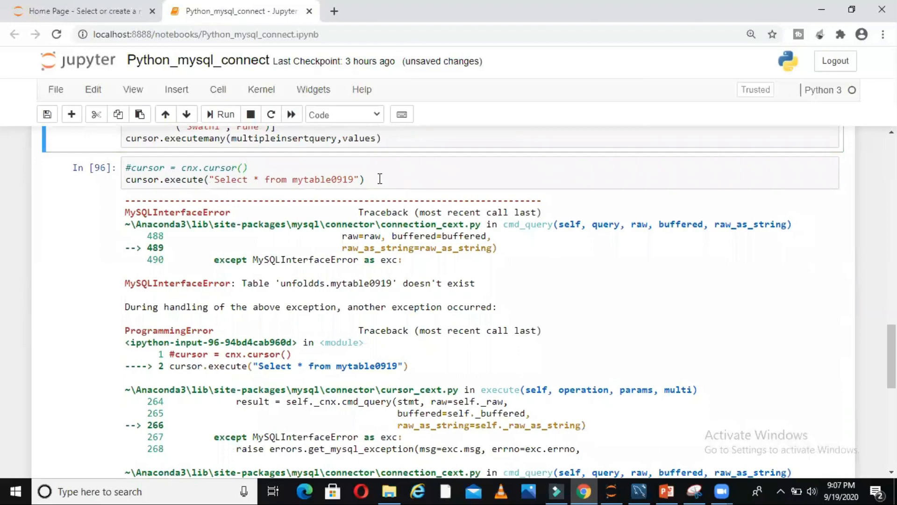
Step: Run the select query and fetchall to return that one row
left_click(220, 114)
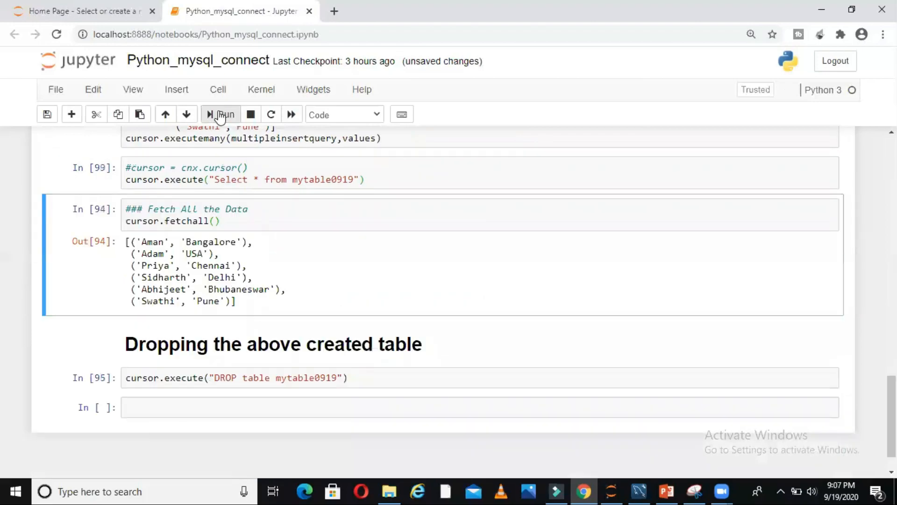
left_click(220, 115)
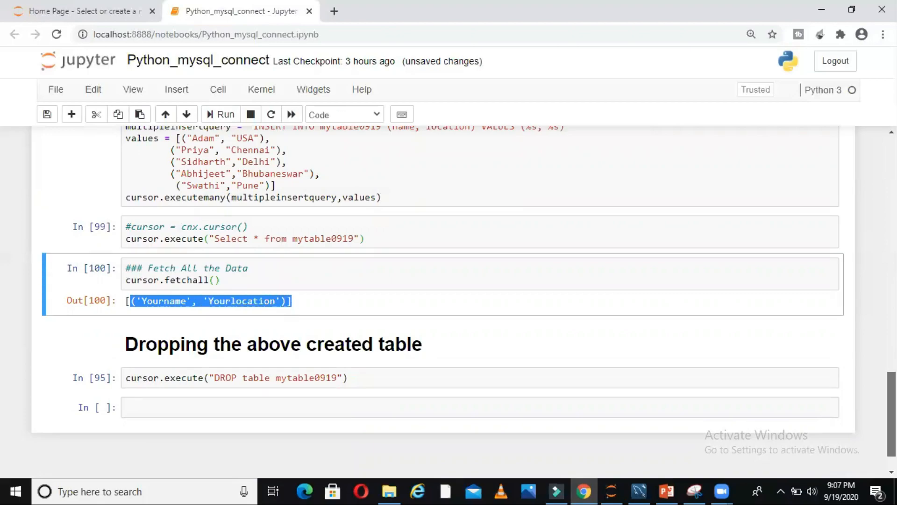
scroll("up", 3)
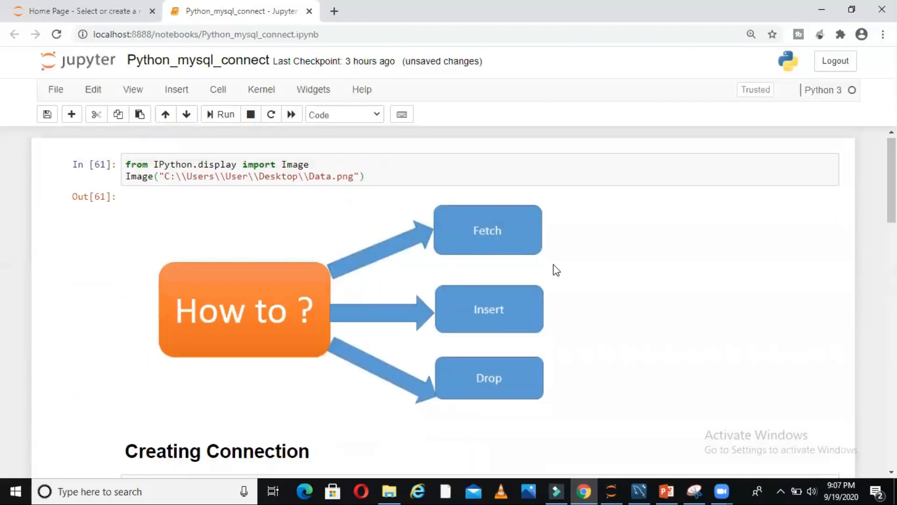
mouse_move(558, 255)
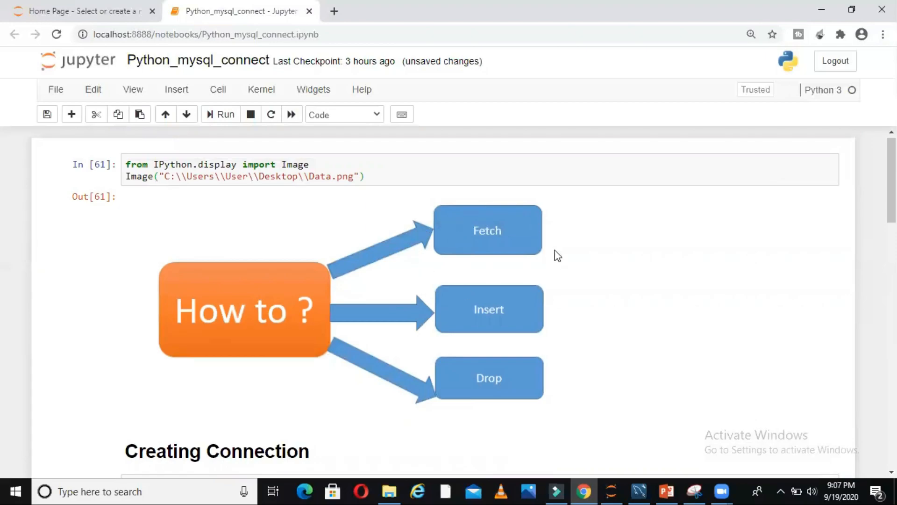
mouse_move(435, 335)
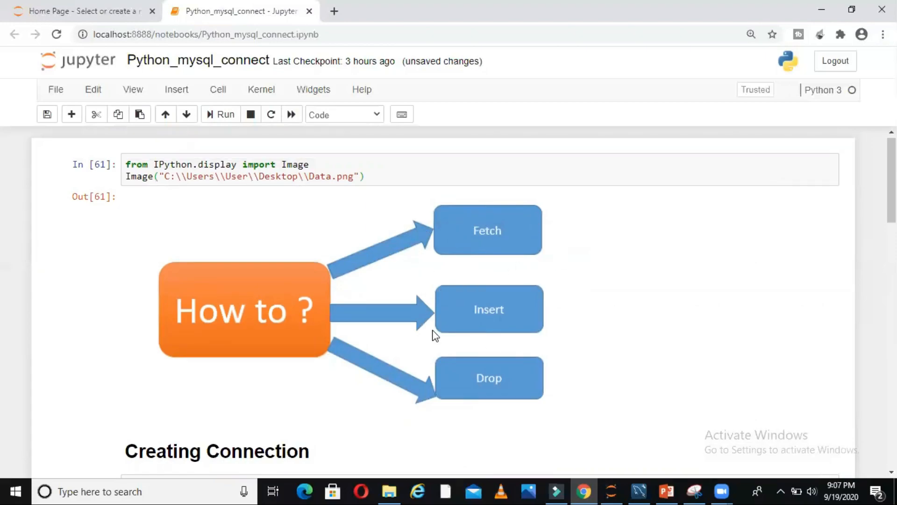
mouse_move(578, 326)
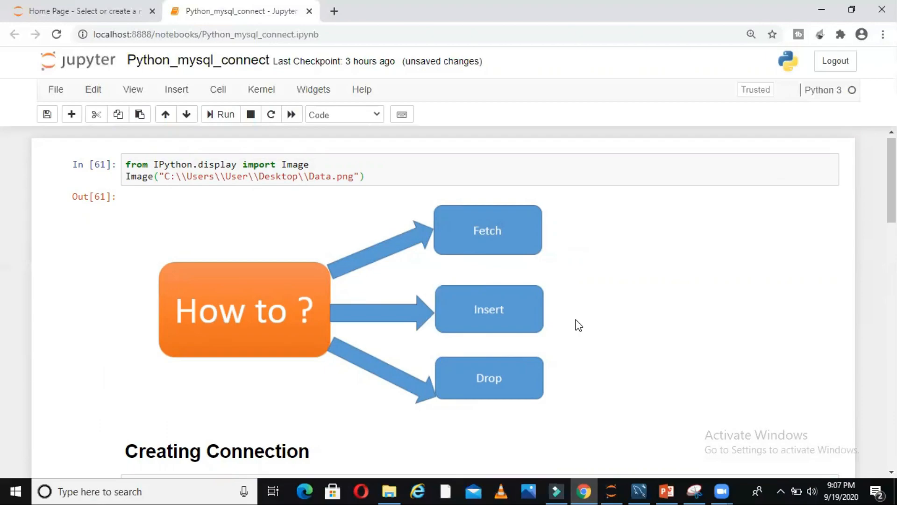
mouse_move(464, 409)
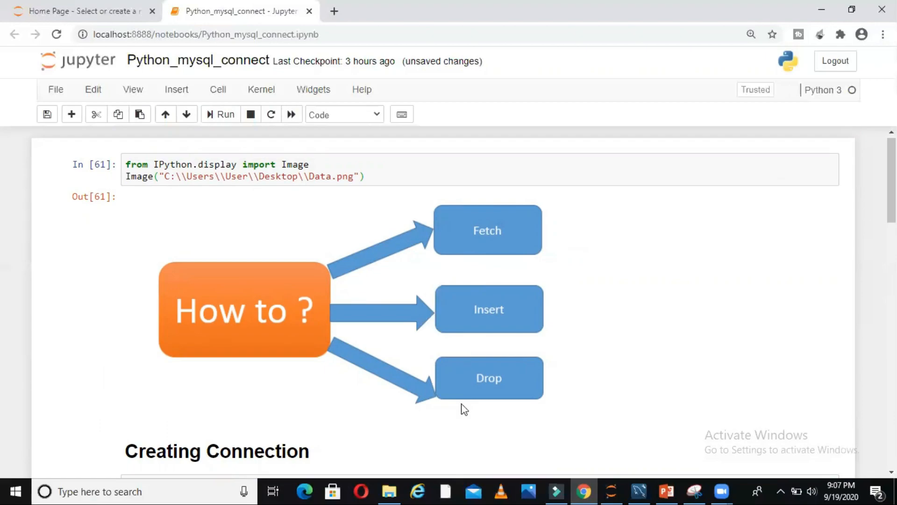
scroll("down", 3)
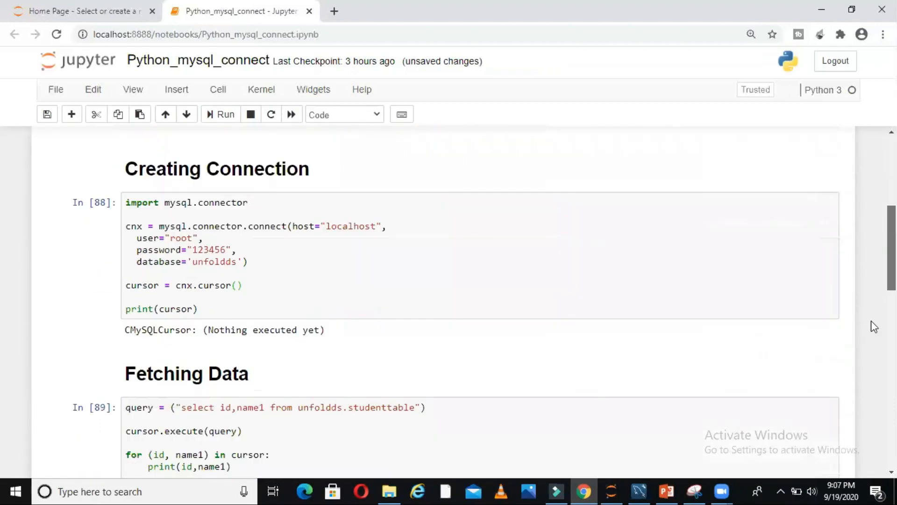
scroll("down", 3)
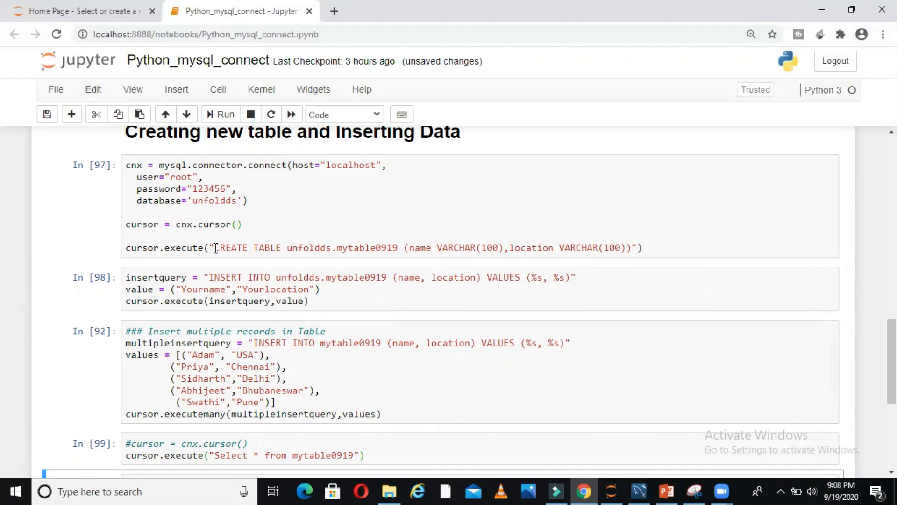
mouse_move(204, 277)
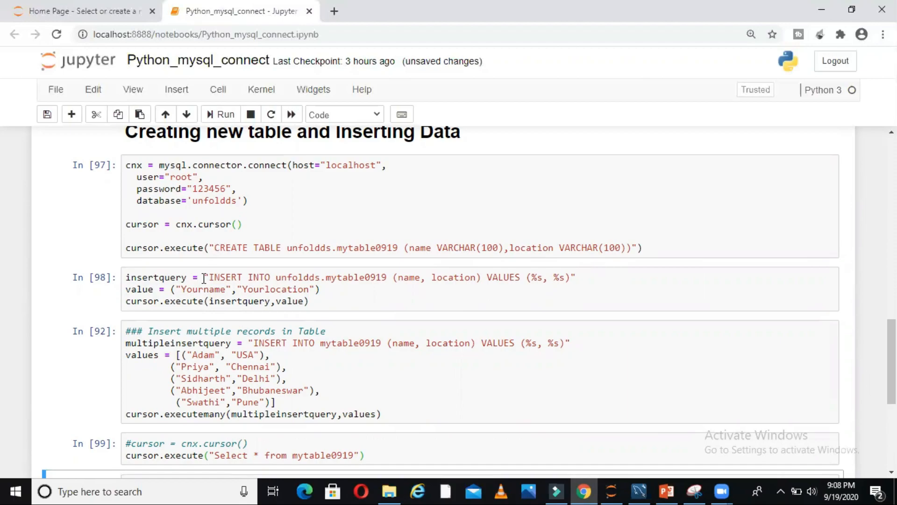